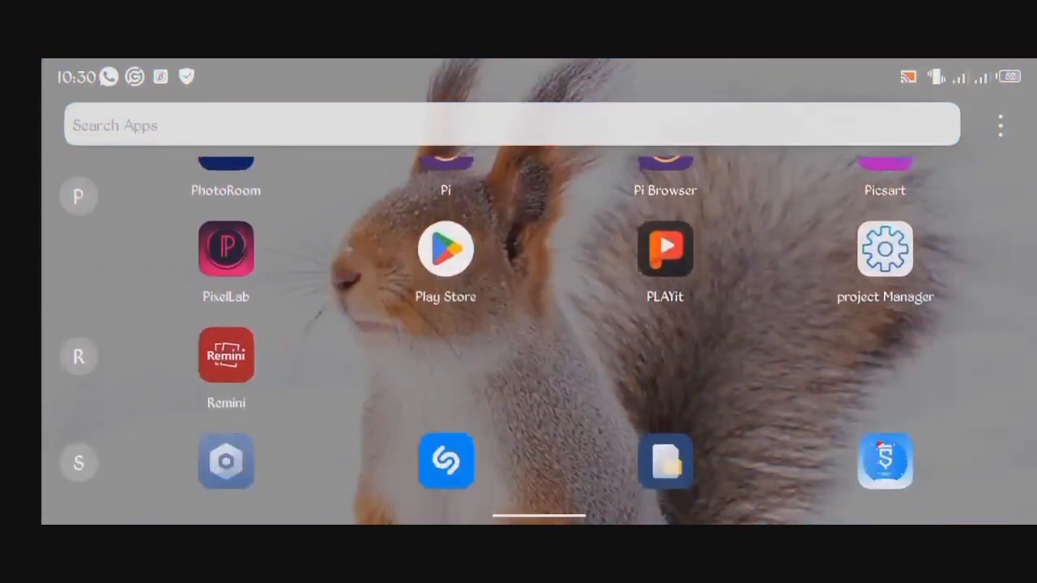
Launch PixelLab from the app drawer to load the default pink-wave template.
left_click(226, 248)
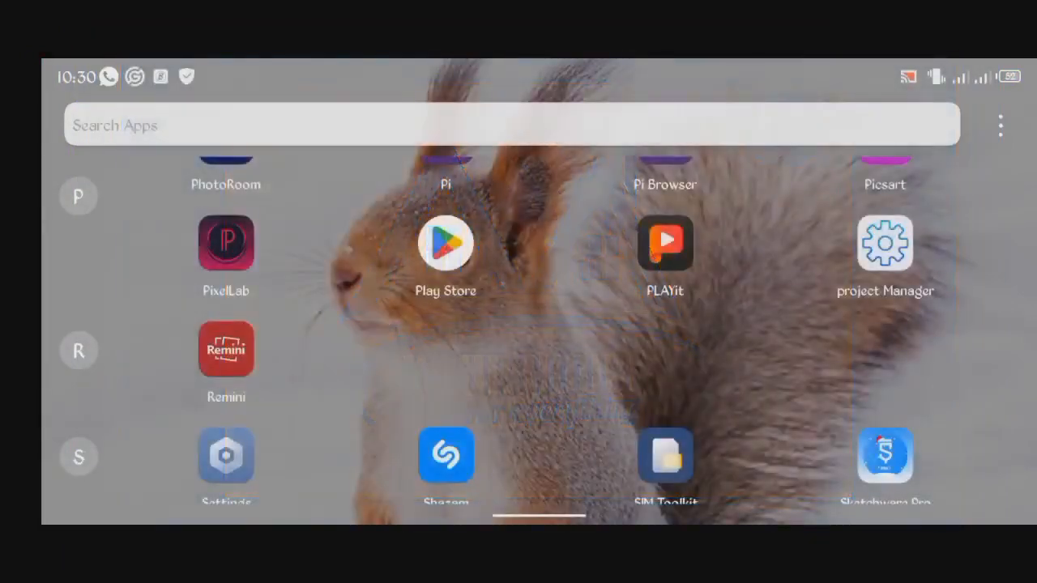
left_click(226, 244)
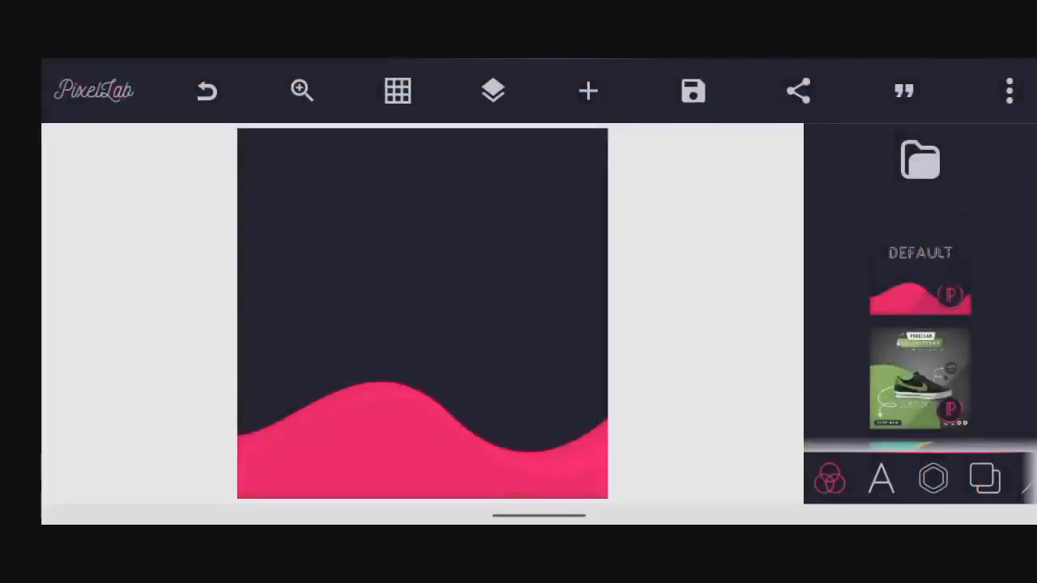
Fill the canvas background with solid gold and bring up the gallery image picker.
left_click(985, 478)
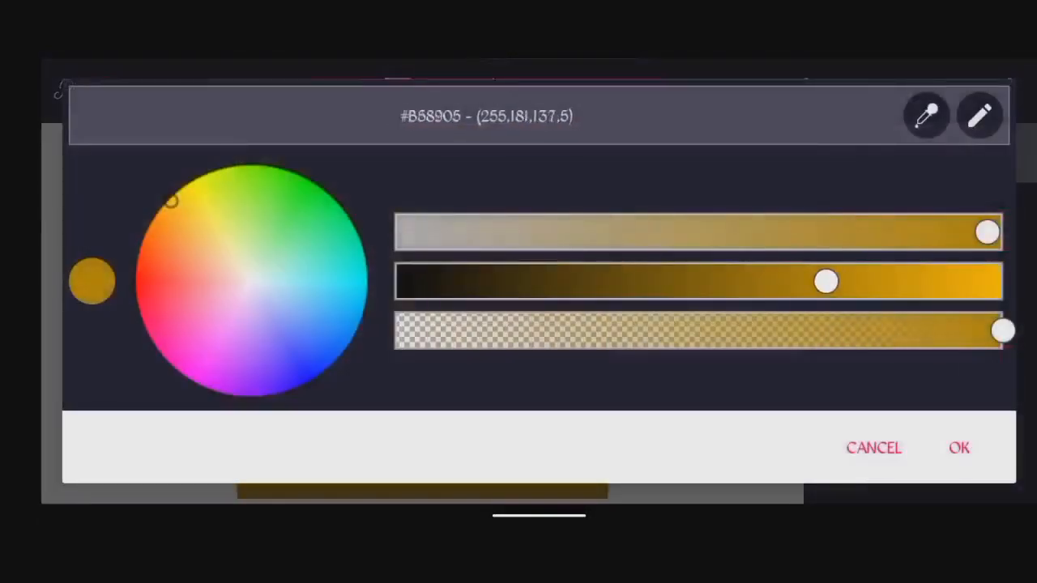
left_click(960, 447)
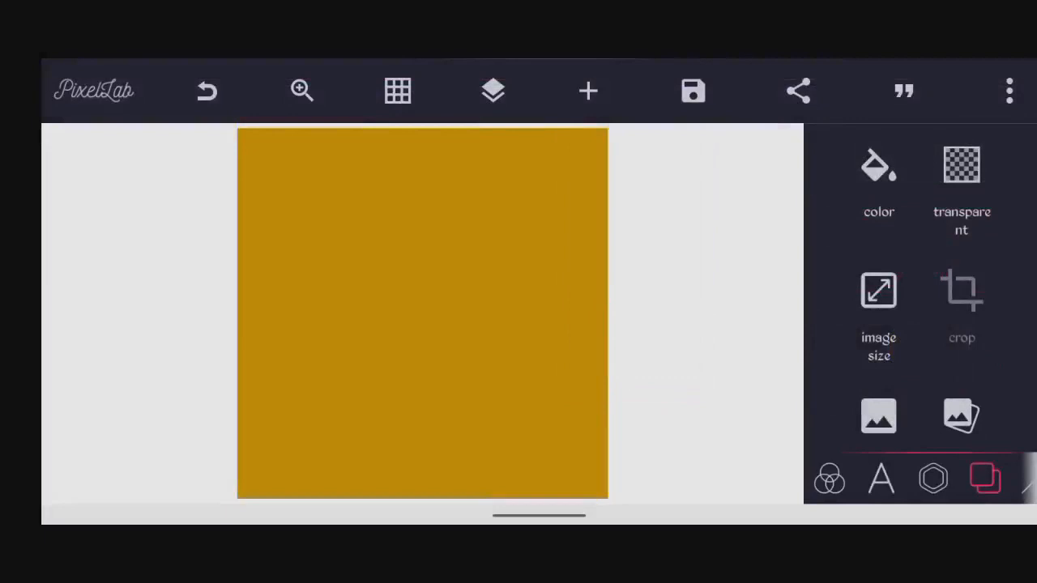
left_click(879, 415)
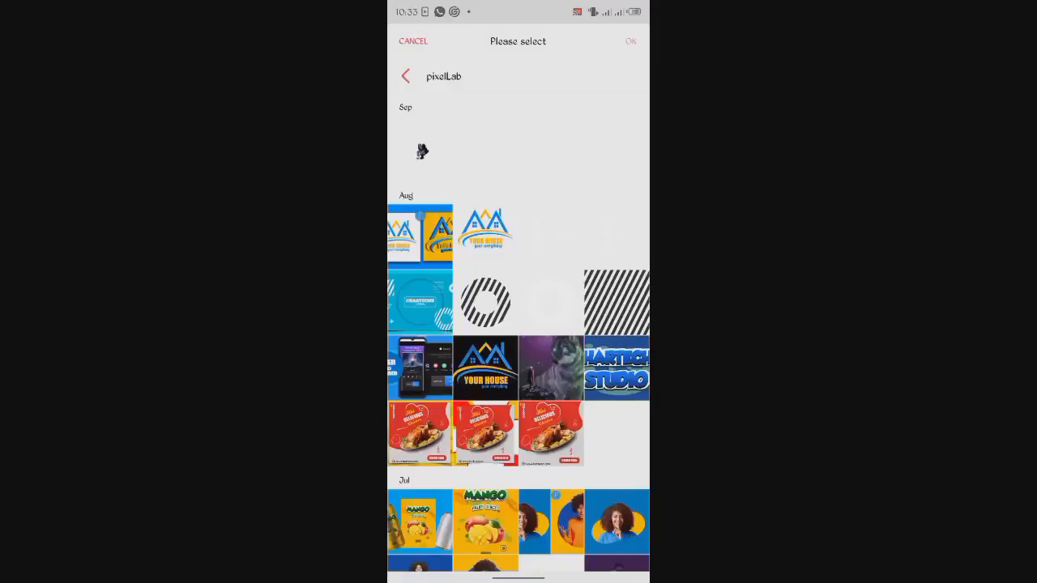
Add the YOUR HOUSE logo from the gallery and enable 3D with depth 1.
left_click(485, 367)
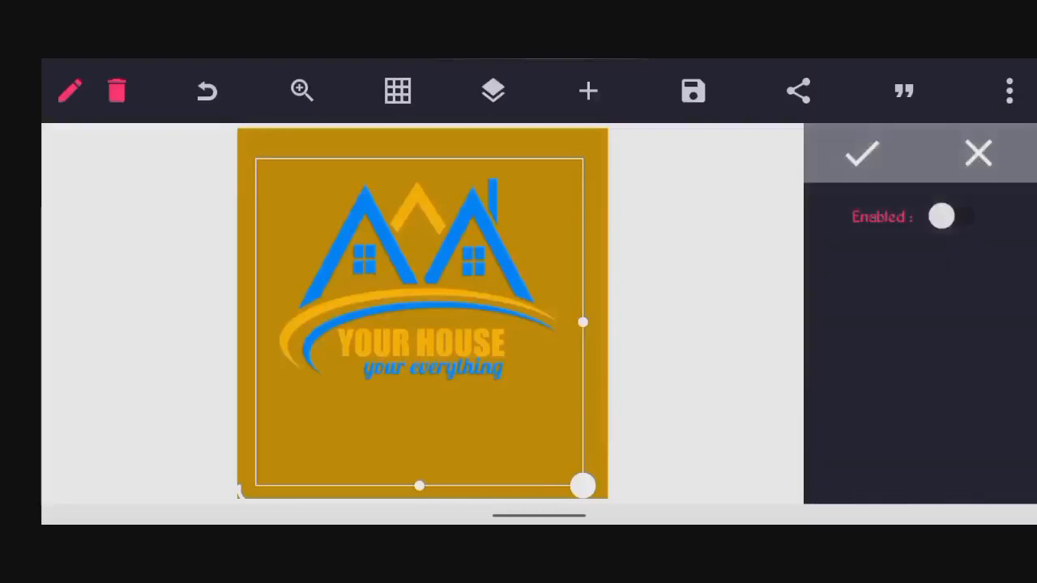
left_click(941, 217)
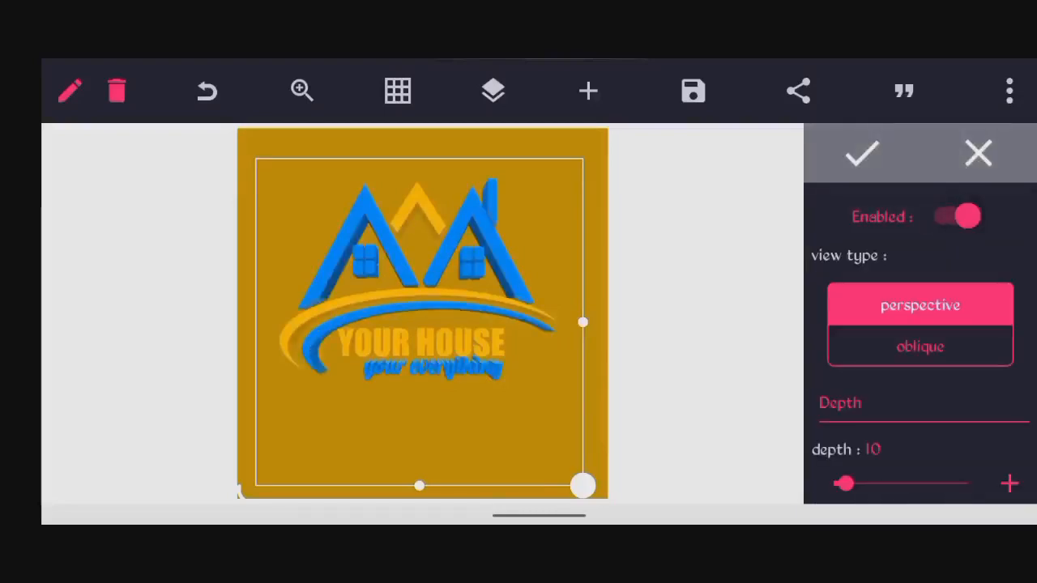
scroll("down", 3)
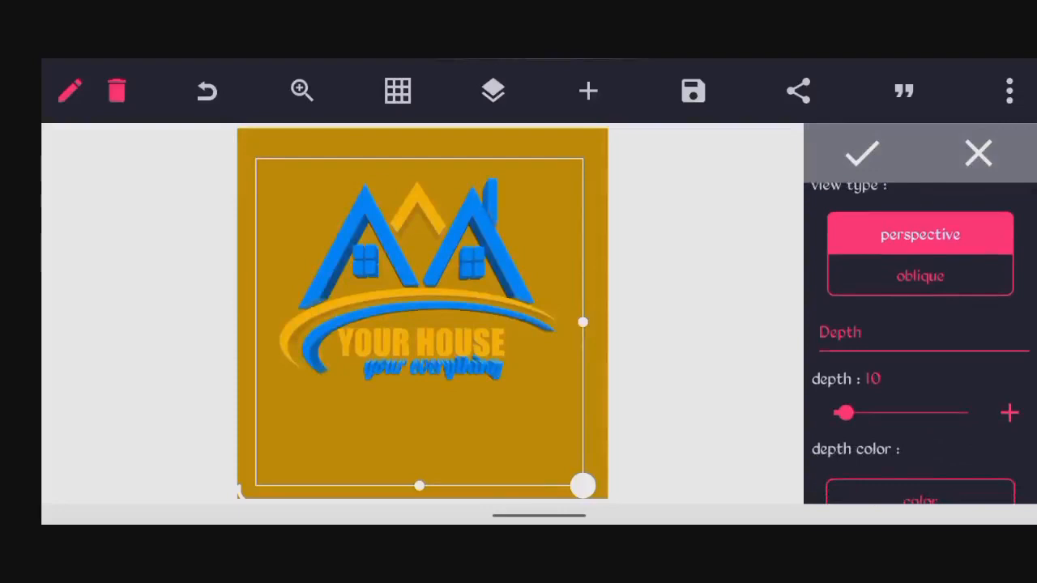
left_click_drag(845, 412, 834, 412)
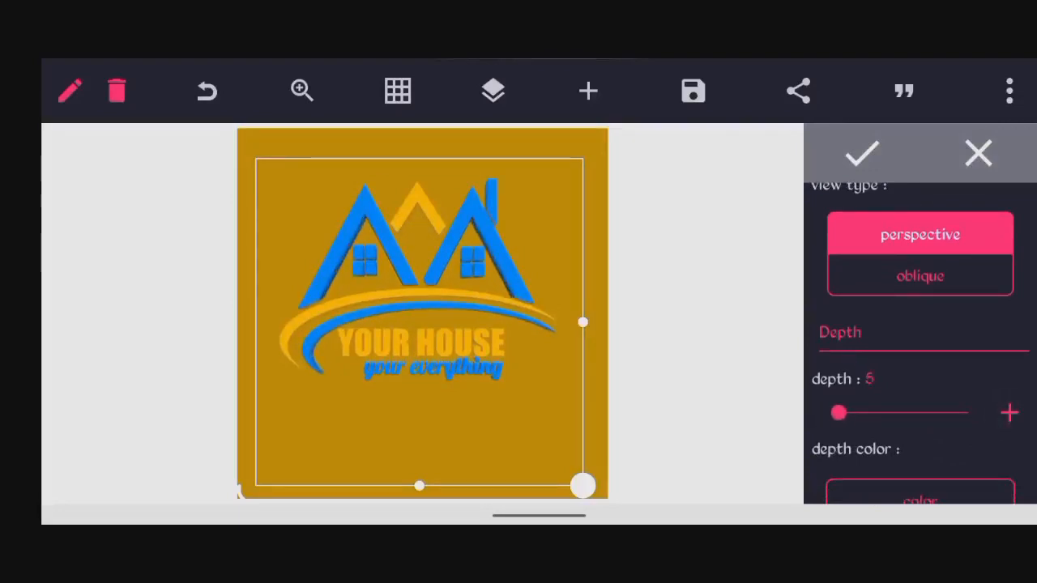
left_click_drag(838, 414, 846, 414)
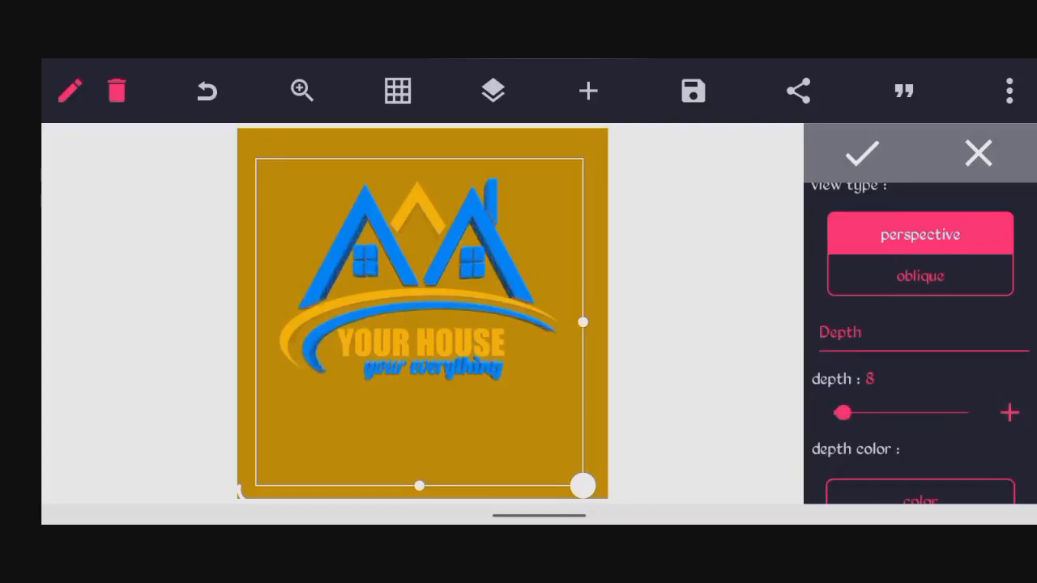
left_click_drag(842, 413, 833, 412)
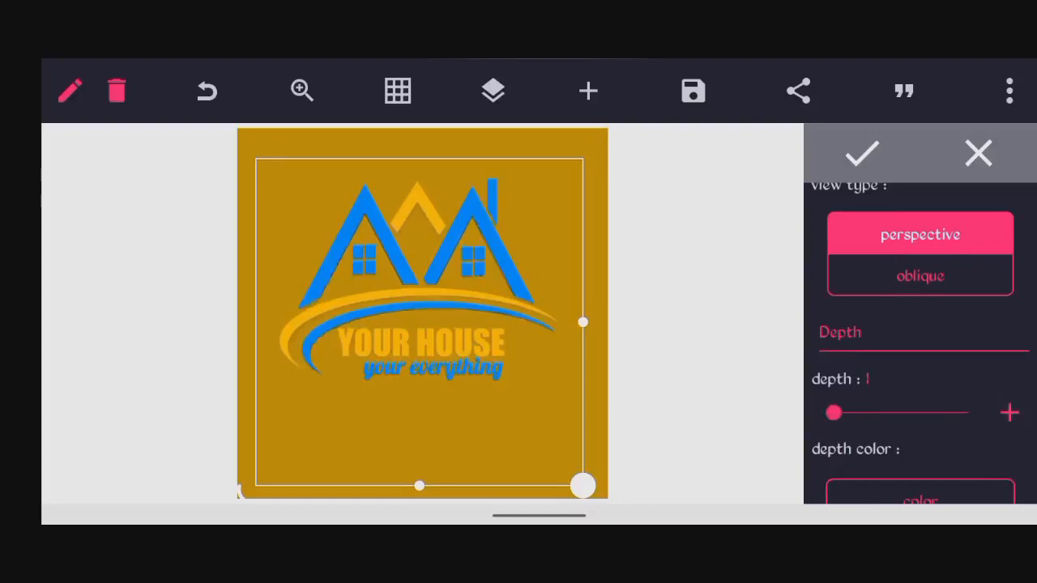
left_click_drag(835, 413, 839, 412)
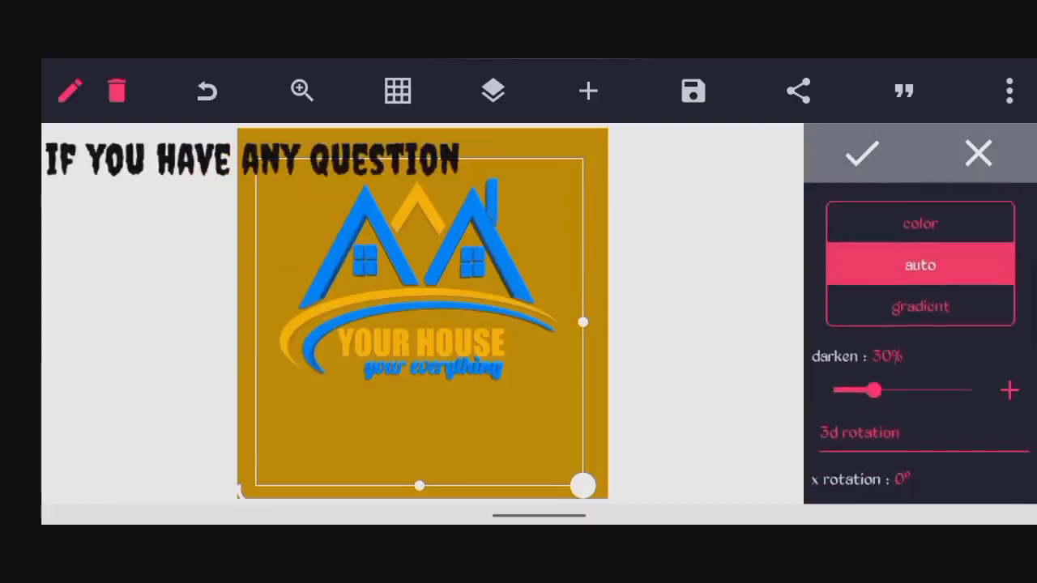
Set the 3D darkening to 49% and the x rotation to -1°.
left_click_drag(871, 390, 898, 362)
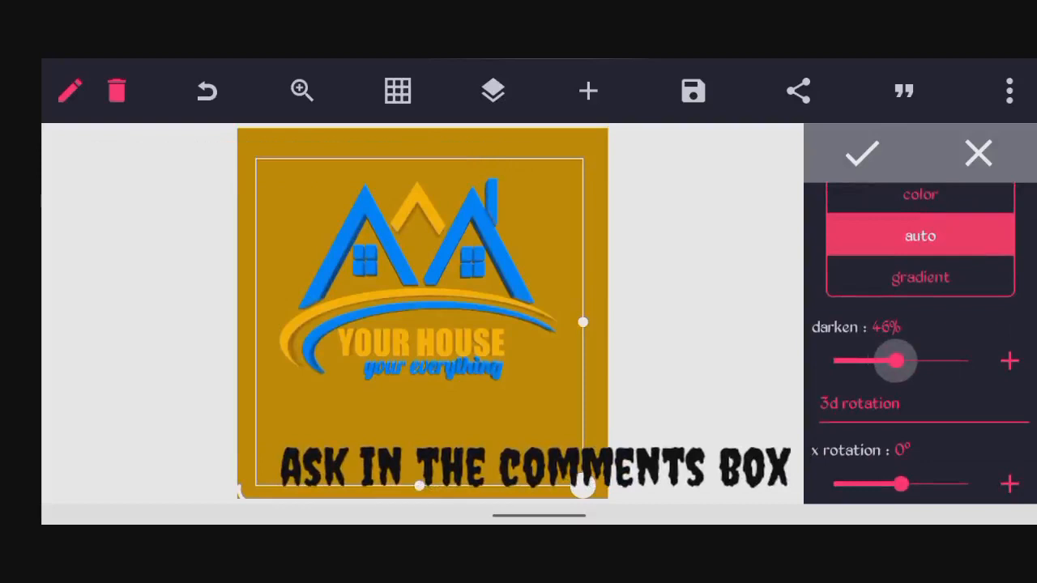
left_click_drag(895, 361, 908, 362)
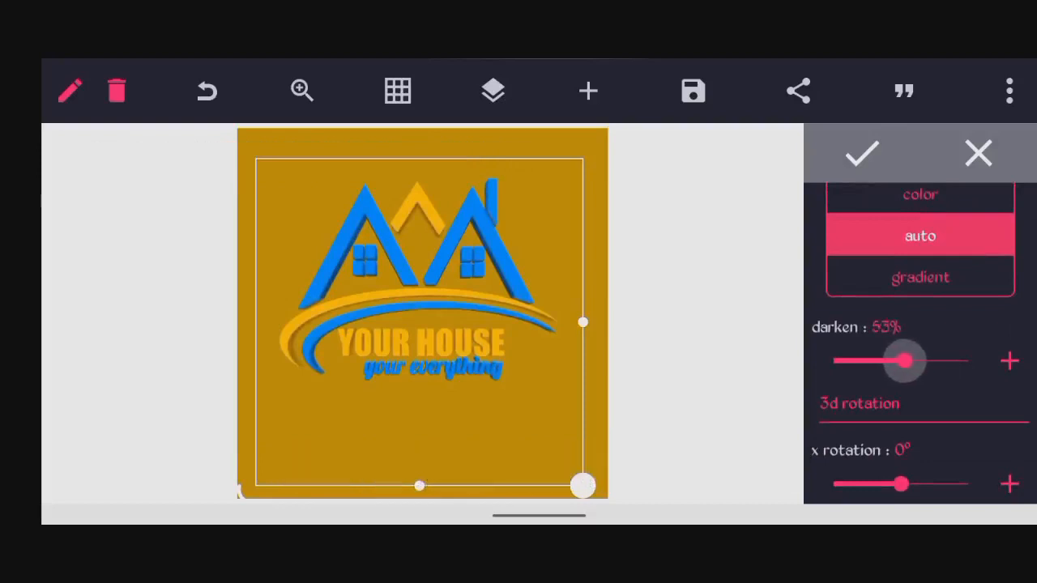
left_click_drag(903, 361, 896, 362)
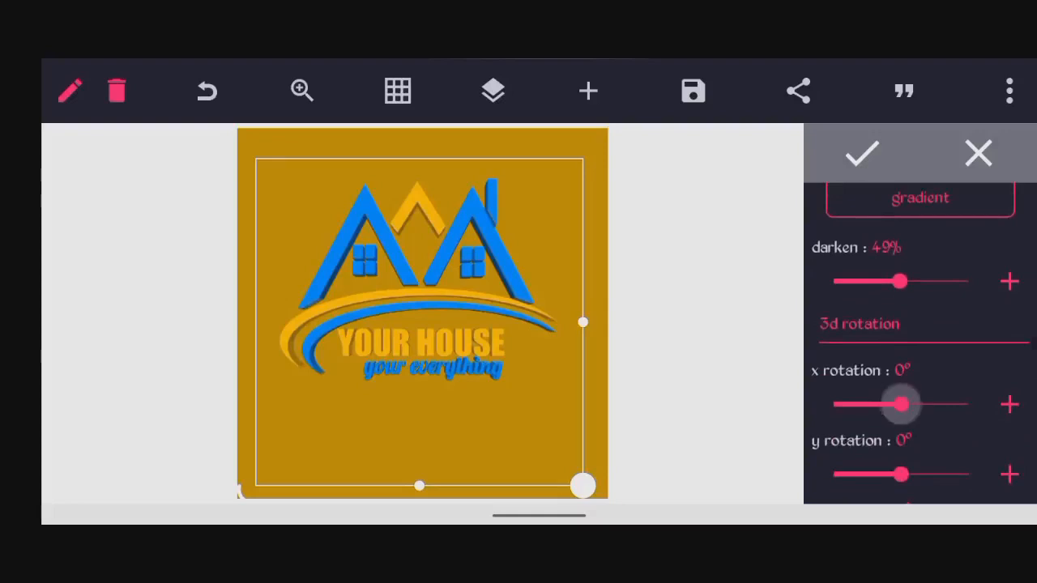
left_click_drag(904, 404, 897, 405)
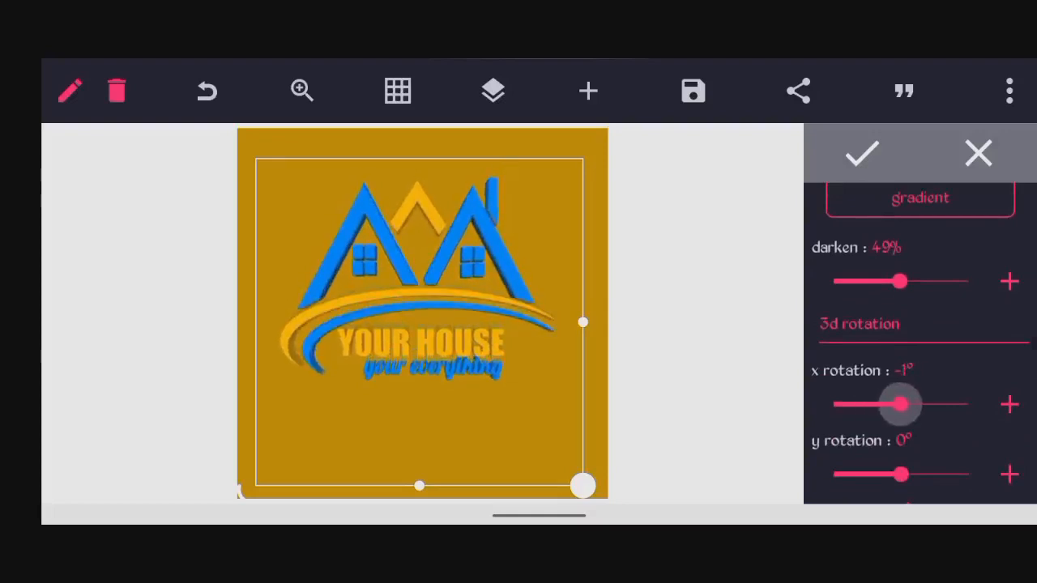
left_click_drag(904, 404, 894, 405)
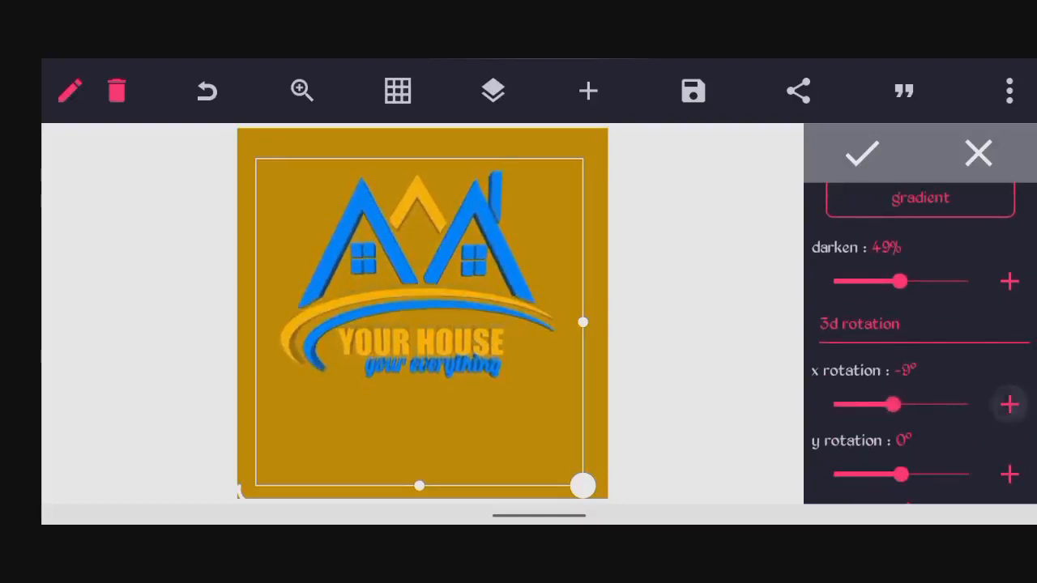
left_click_drag(895, 404, 904, 405)
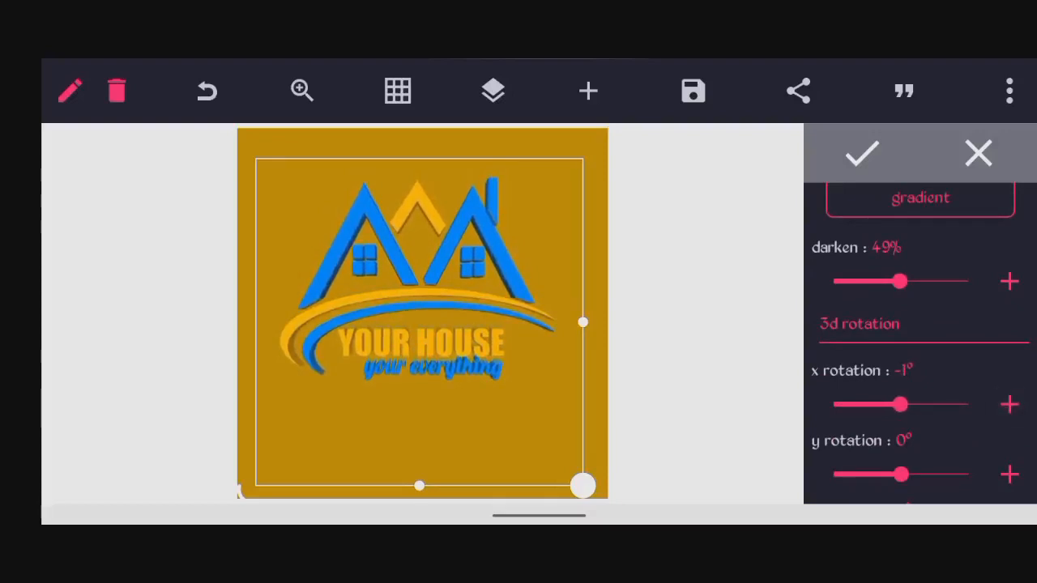
scroll("down", 3)
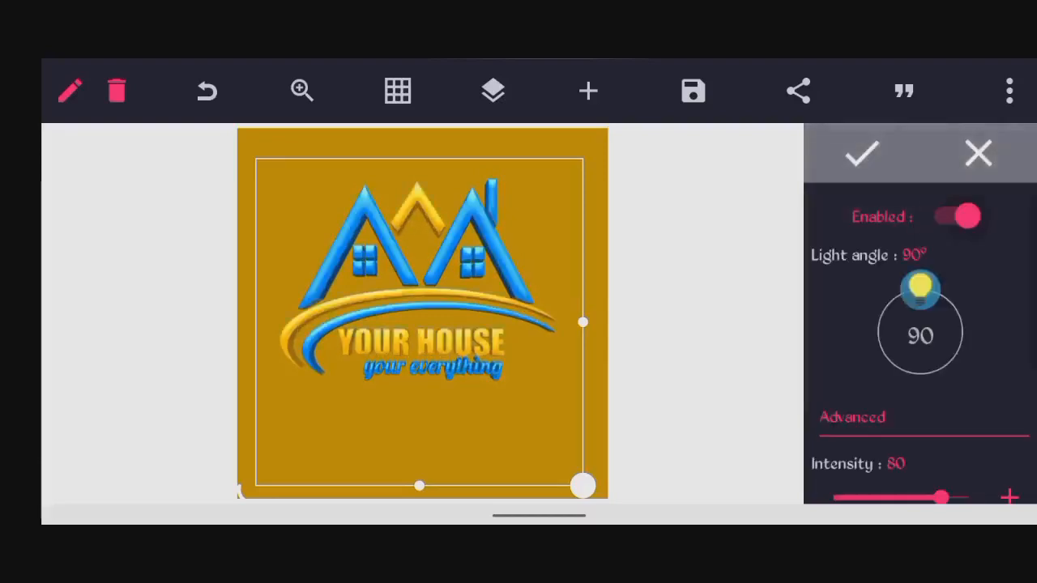
Set the emboss light angle to 174°, intensity 42 and ambient 53.
left_click_drag(919, 280, 952, 259)
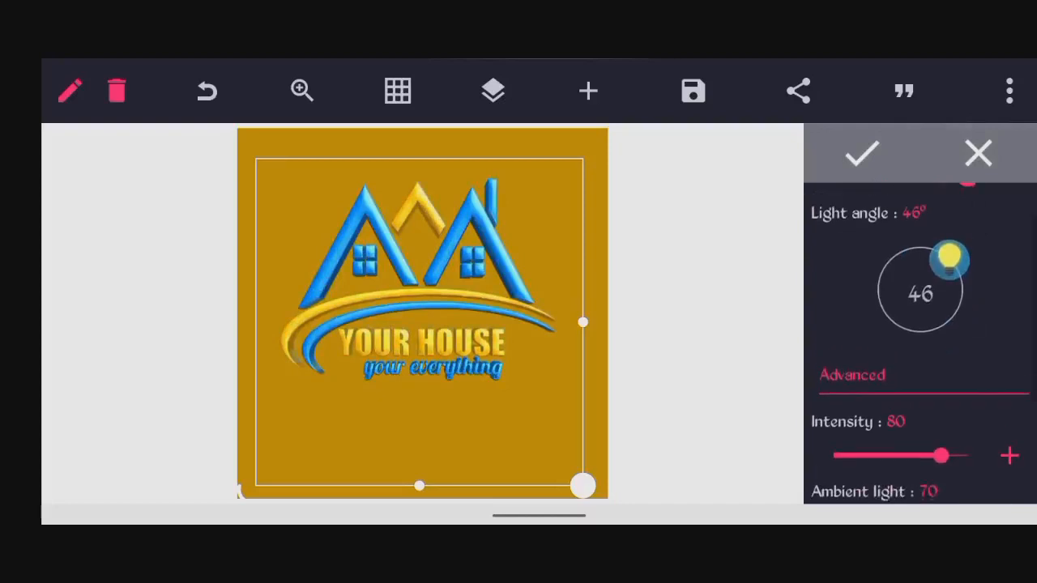
left_click_drag(952, 258, 879, 288)
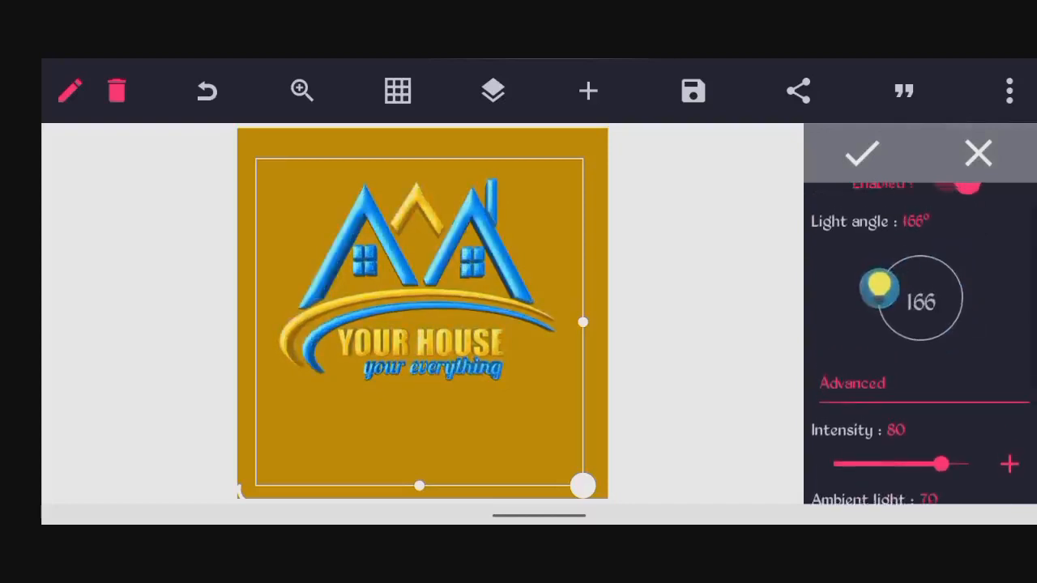
left_click_drag(879, 284, 879, 316)
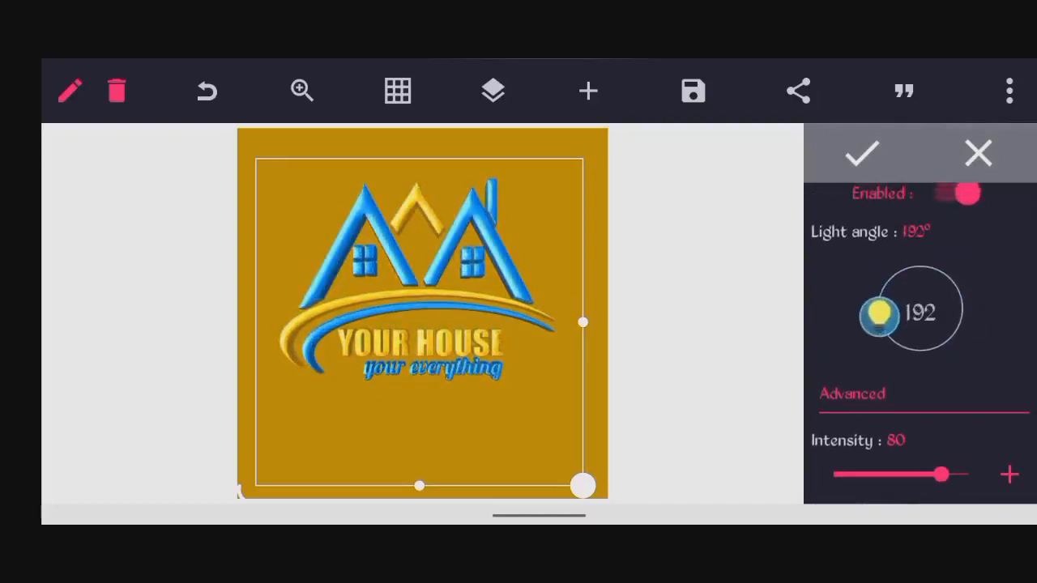
left_click_drag(880, 316, 887, 336)
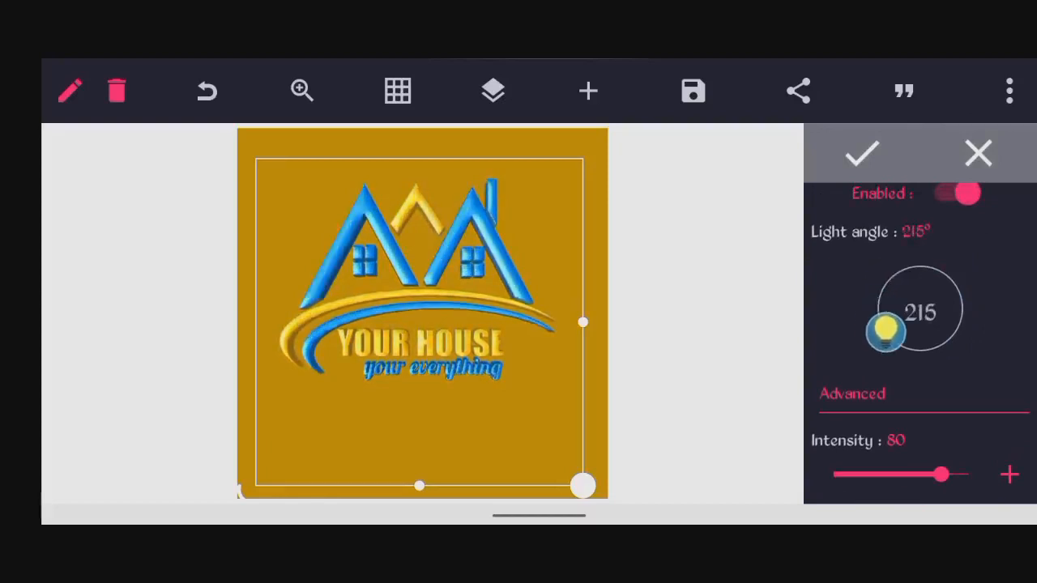
left_click_drag(887, 333, 879, 284)
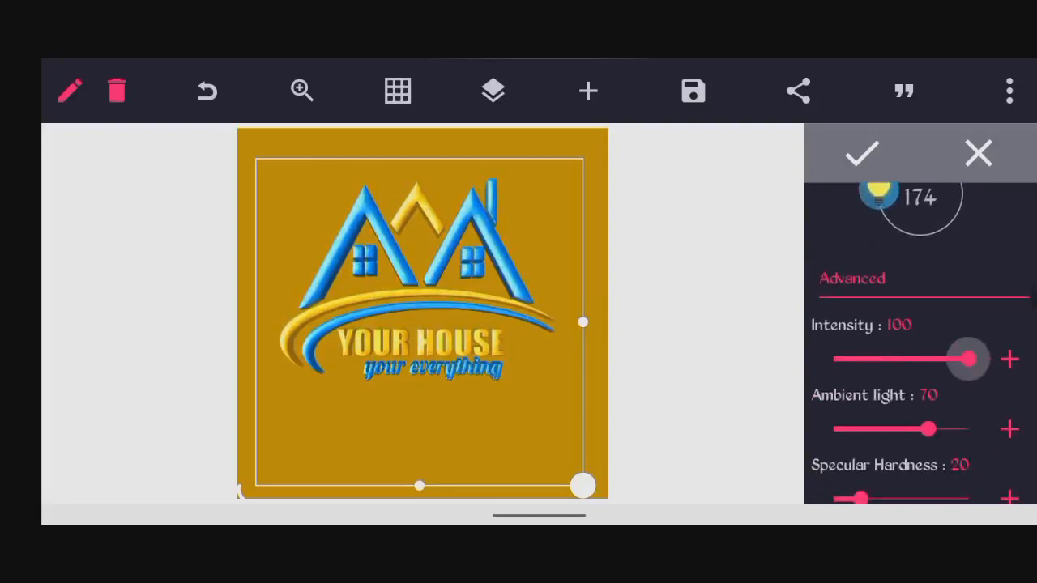
left_click_drag(968, 360, 874, 360)
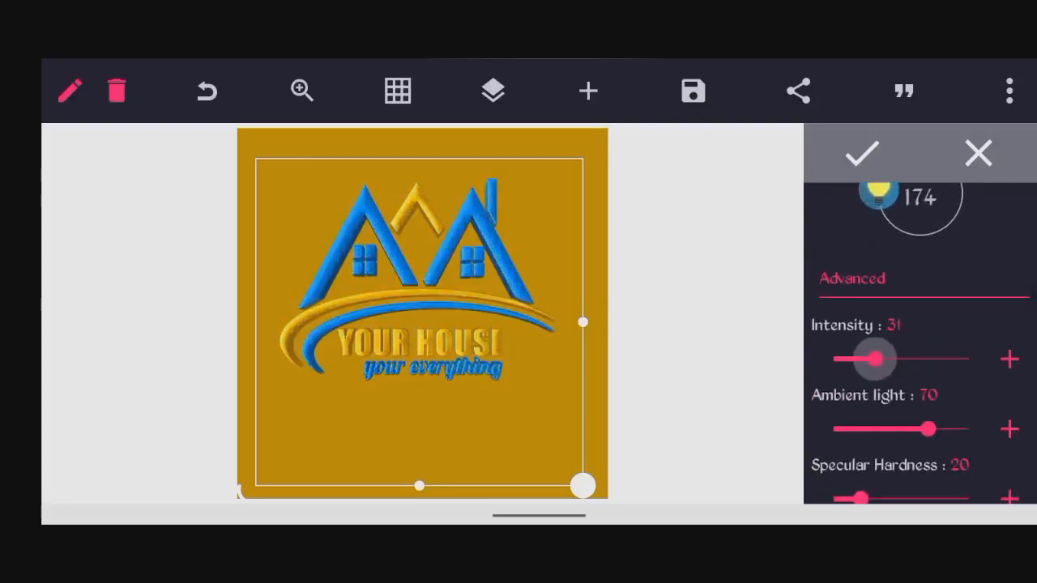
left_click_drag(930, 429, 944, 429)
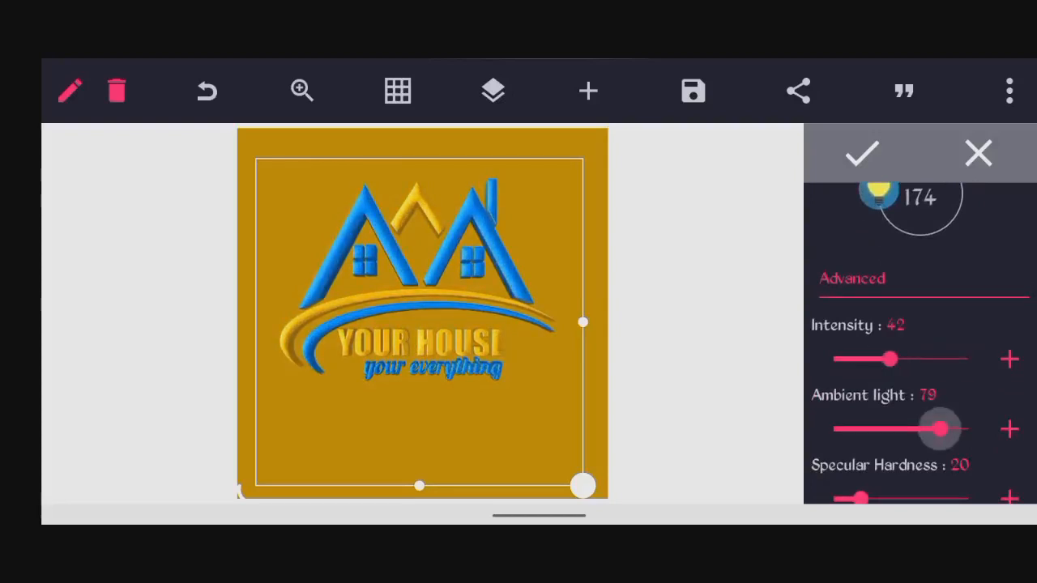
left_click_drag(940, 429, 899, 429)
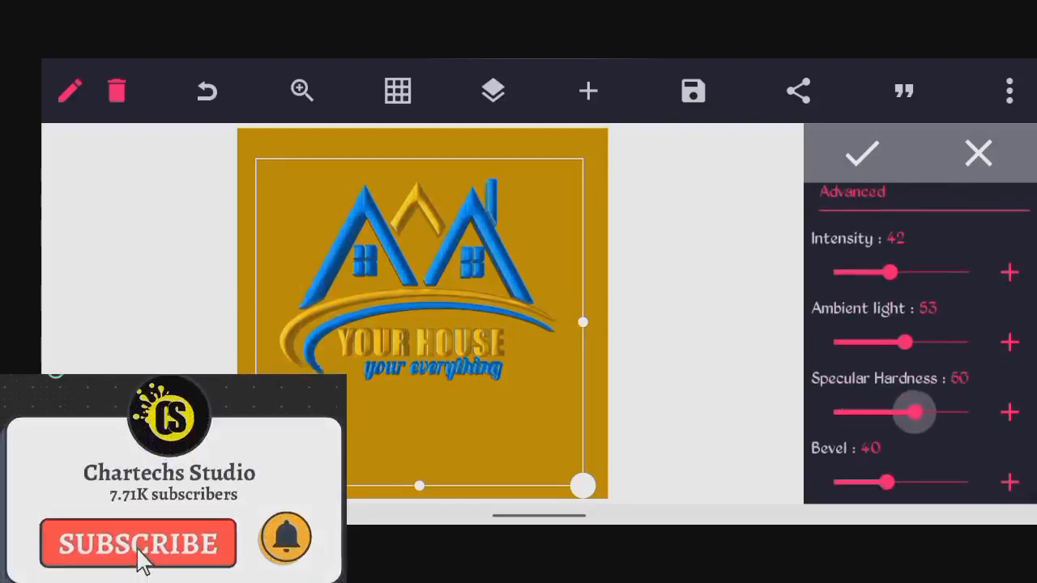
Set emboss specular hardness to 27 and bevel to 1.
left_click_drag(914, 412, 851, 412)
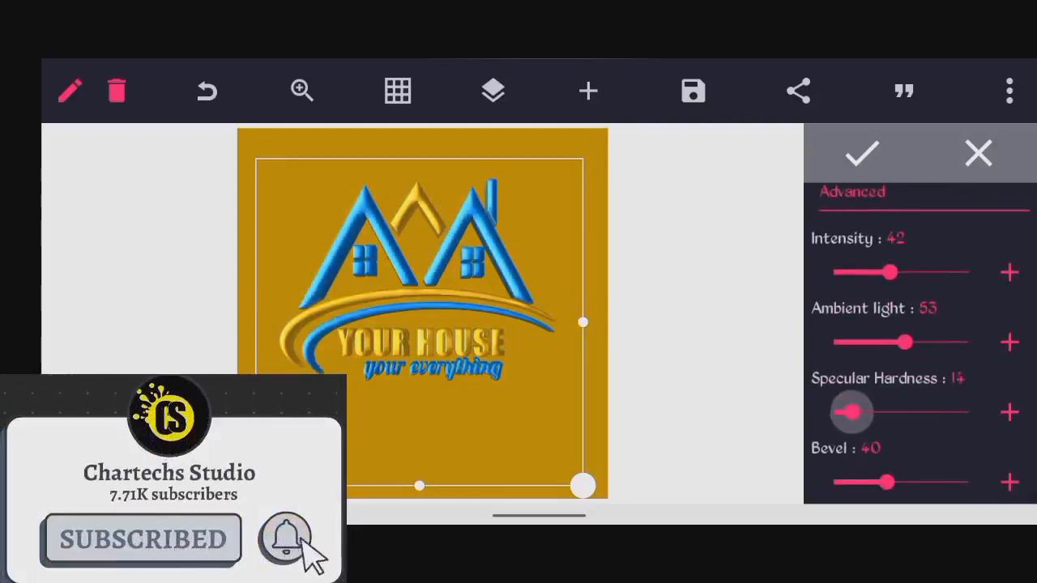
left_click_drag(851, 412, 871, 412)
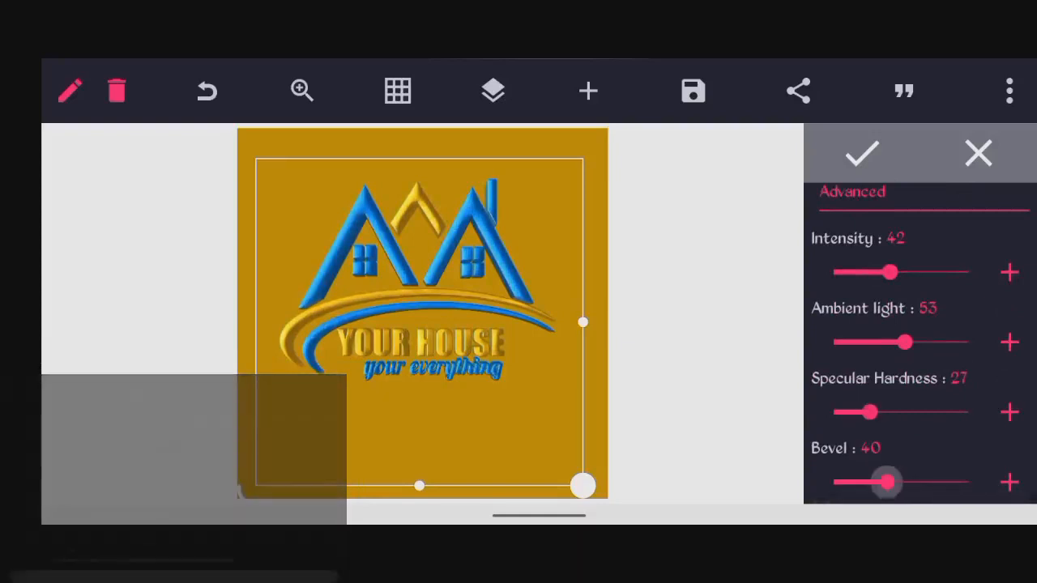
left_click_drag(887, 483, 843, 482)
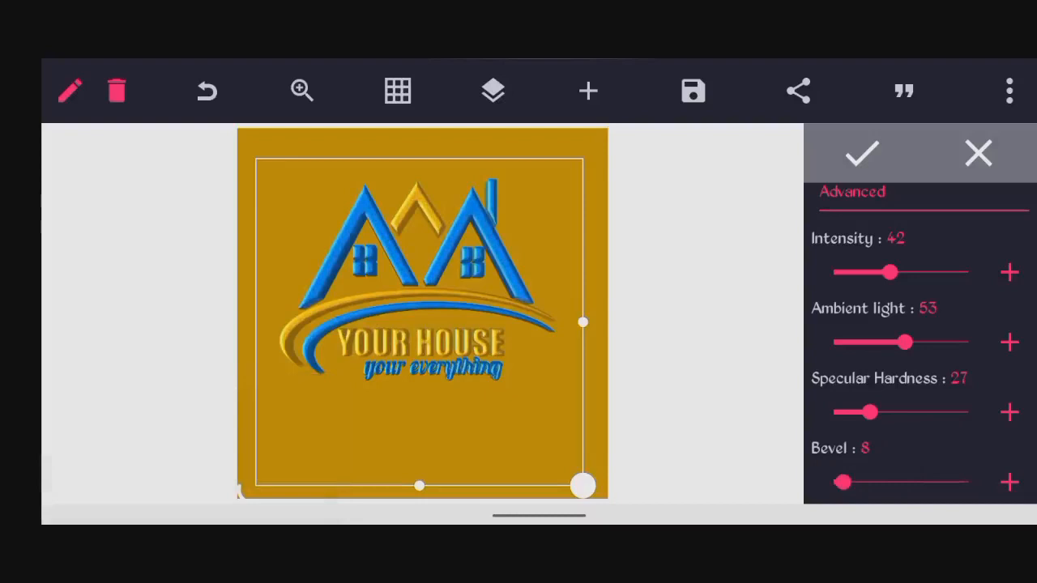
left_click_drag(843, 482, 833, 482)
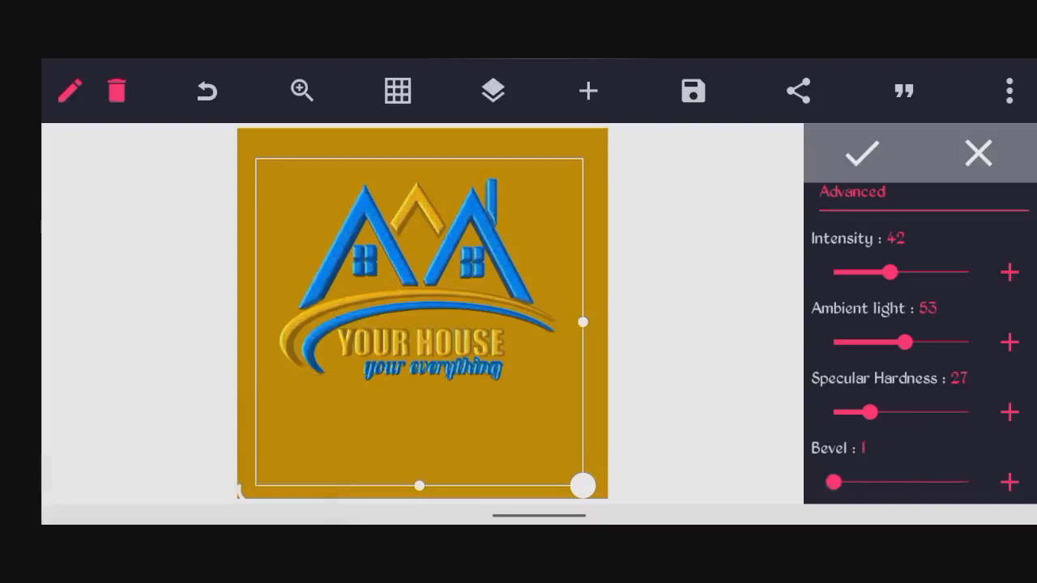
left_click_drag(834, 483, 838, 483)
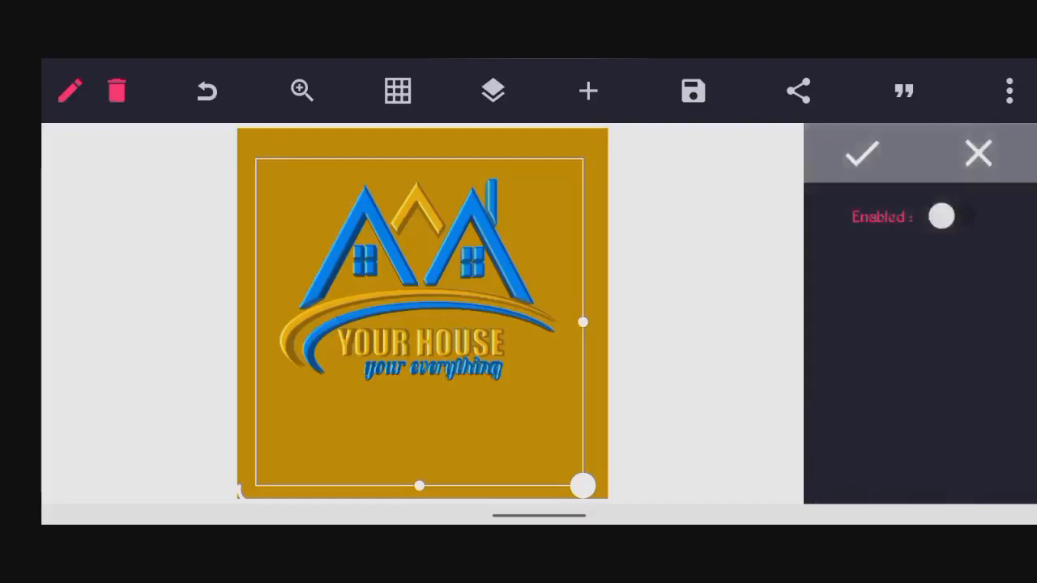
Enable the logo's inner shadow with blur radius 7 and horizontal offset 5.
left_click(941, 216)
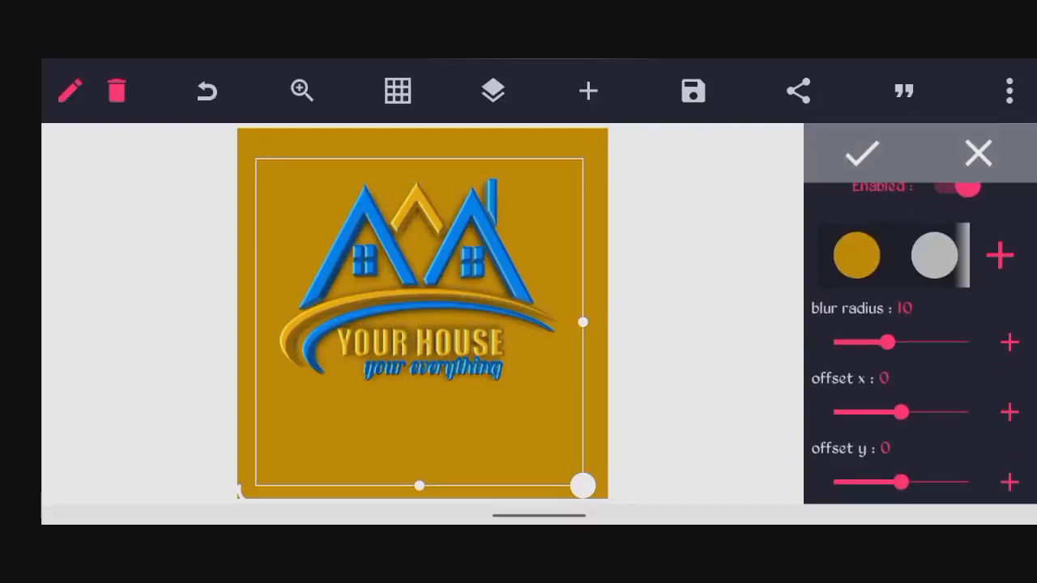
left_click_drag(891, 342, 920, 342)
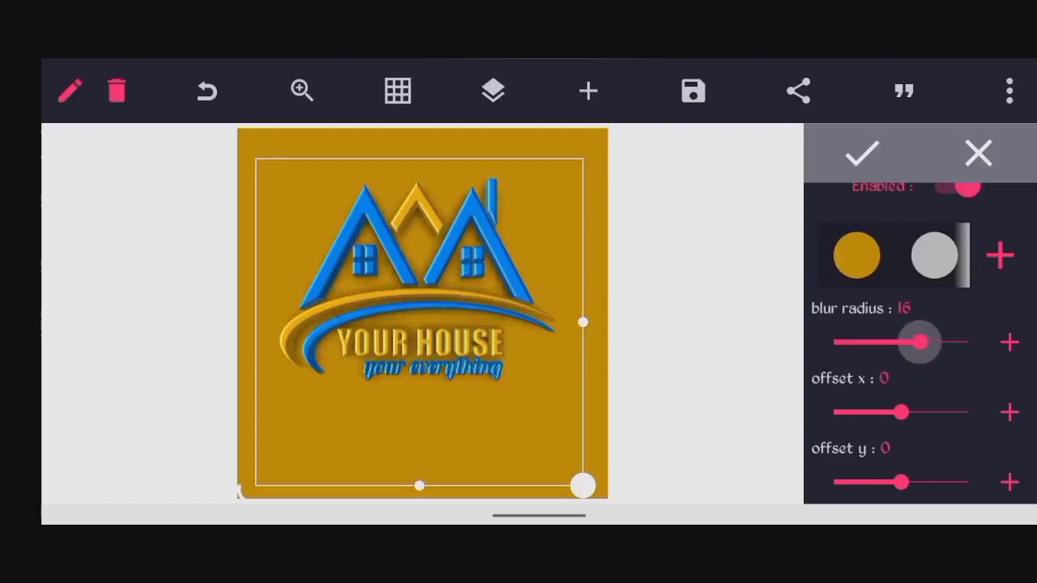
left_click_drag(919, 341, 871, 342)
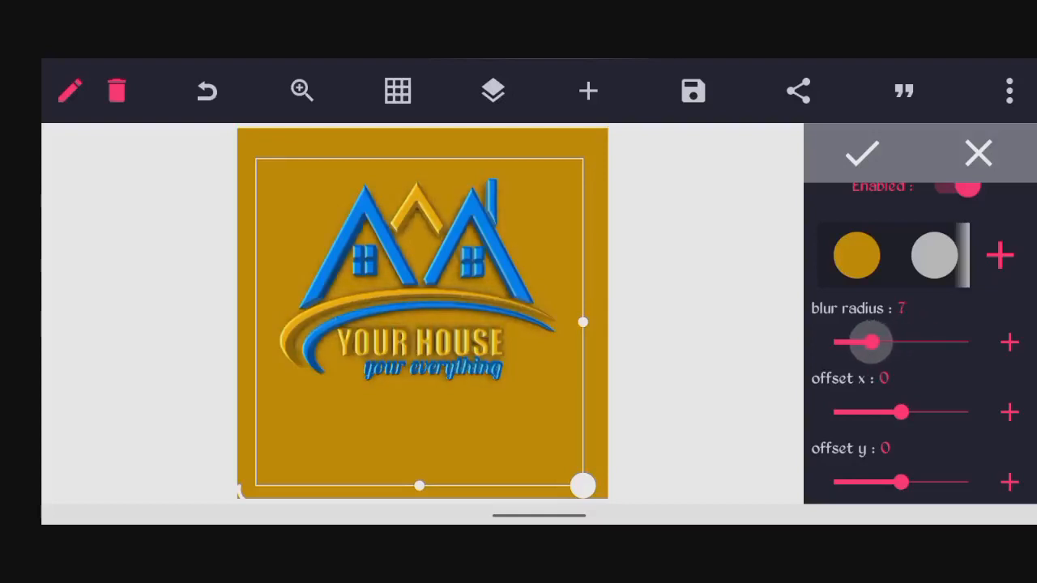
left_click_drag(871, 341, 834, 341)
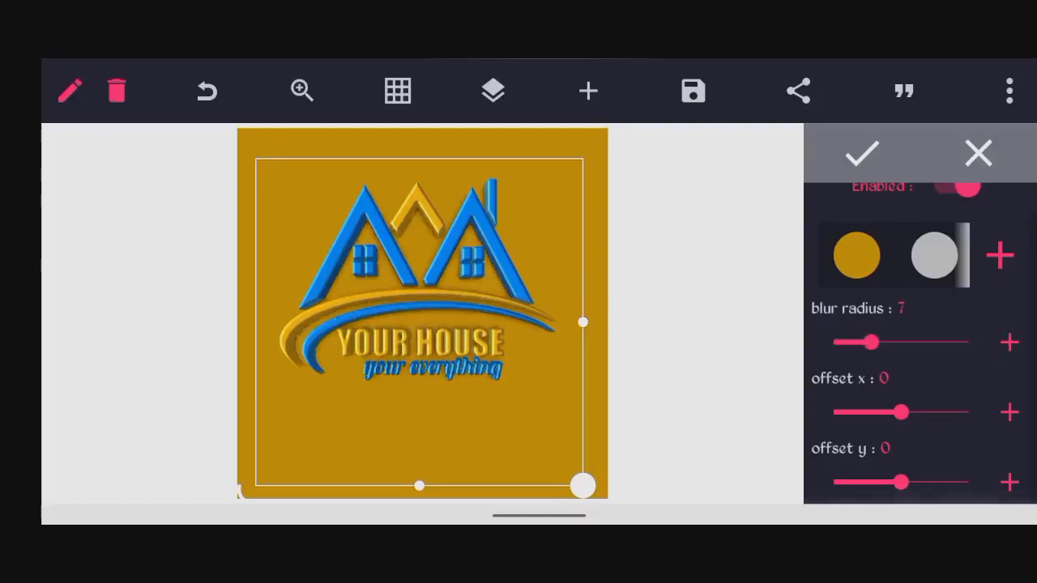
left_click_drag(902, 412, 886, 412)
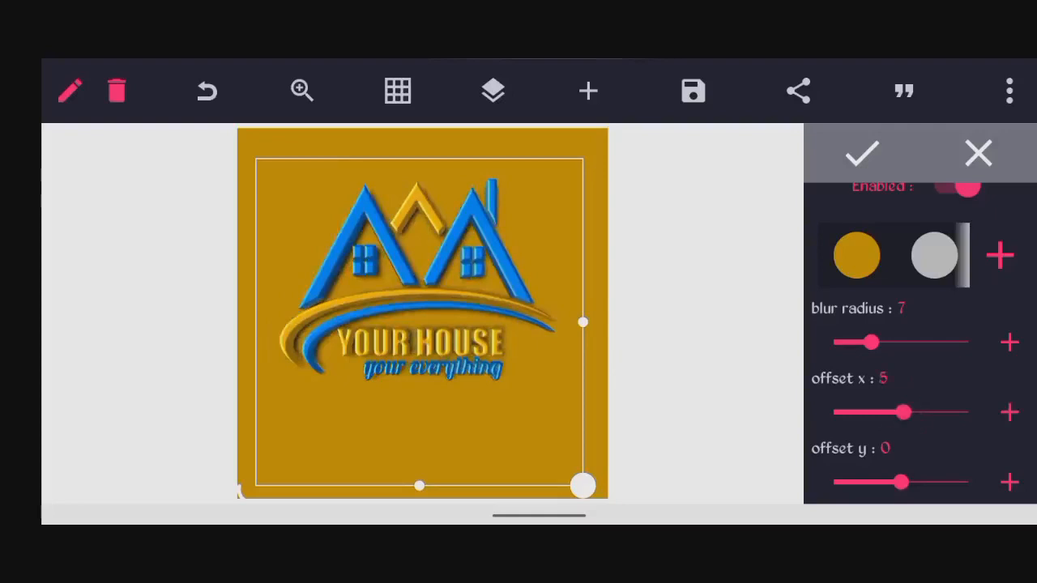
left_click_drag(906, 412, 902, 412)
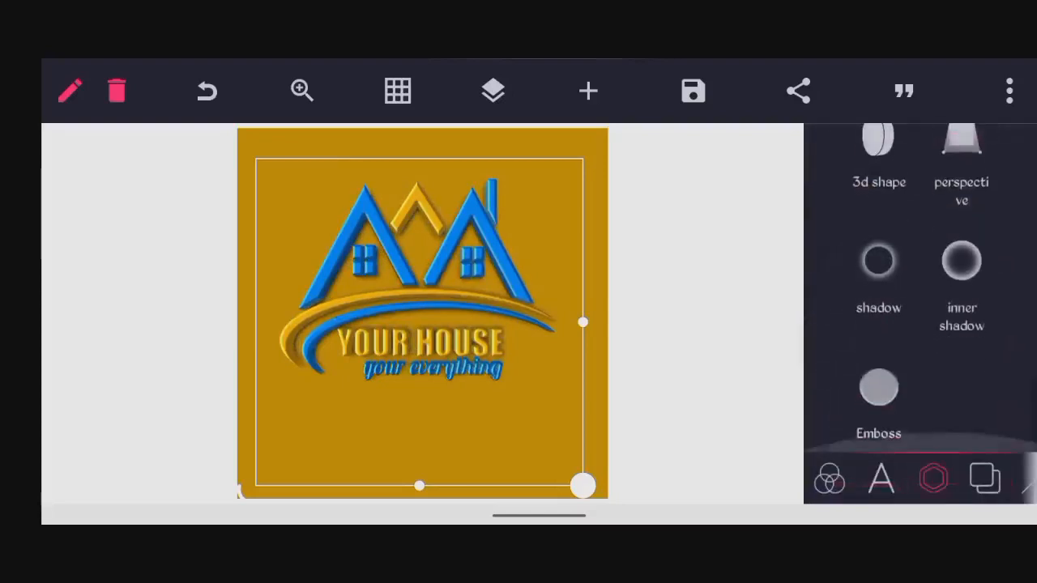
Try several x-axis perspective tilts, leave x at 0°, and tilt y to 8°.
scroll("down", 3)
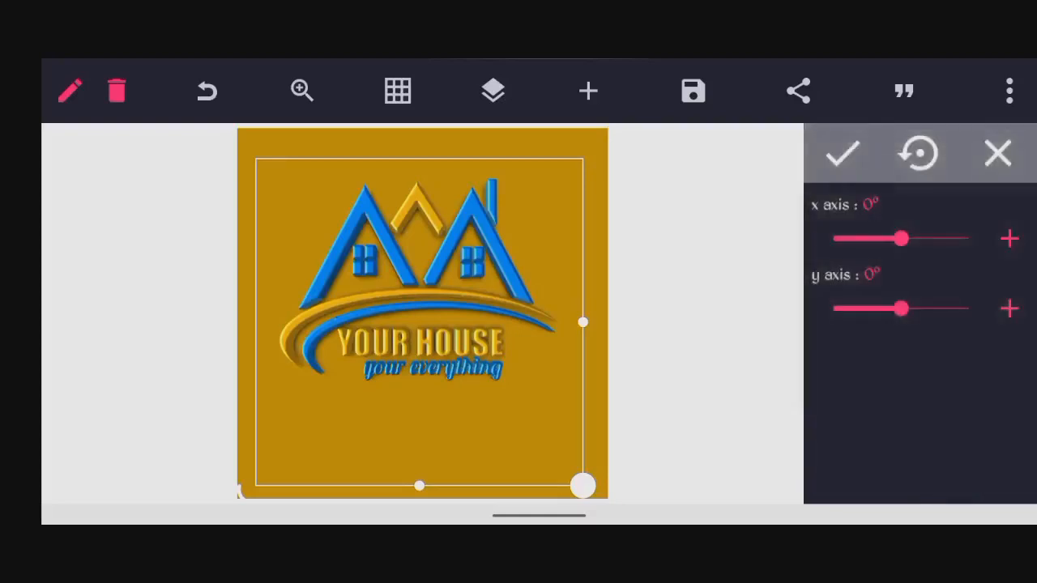
left_click(1010, 239)
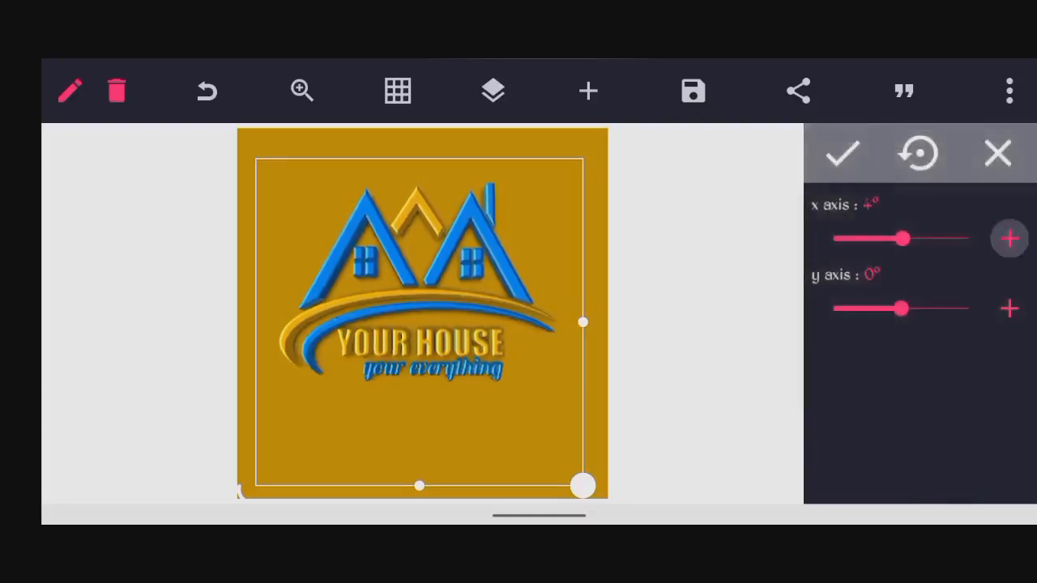
left_click_drag(902, 238, 884, 239)
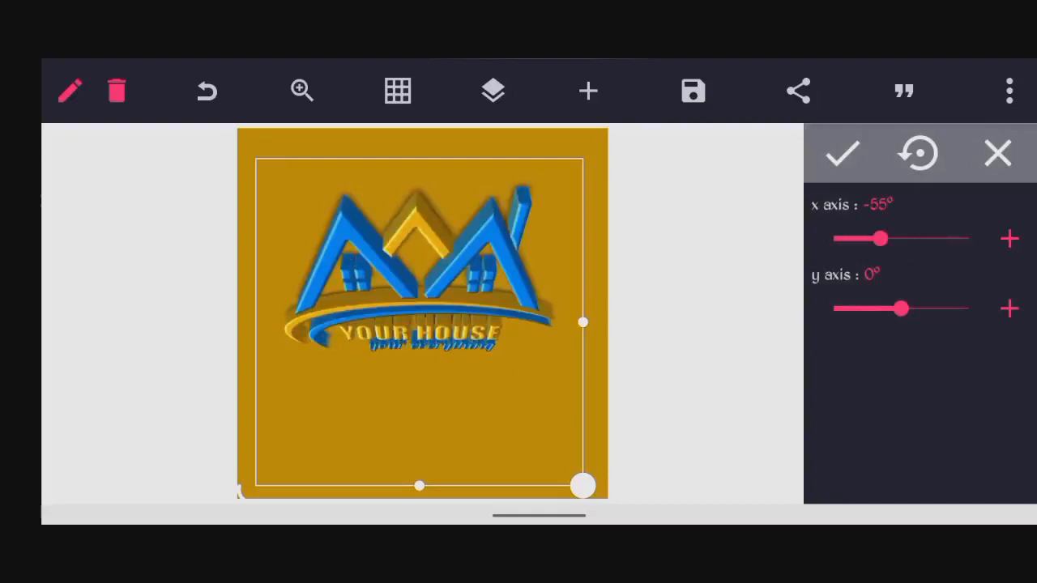
left_click_drag(881, 238, 904, 239)
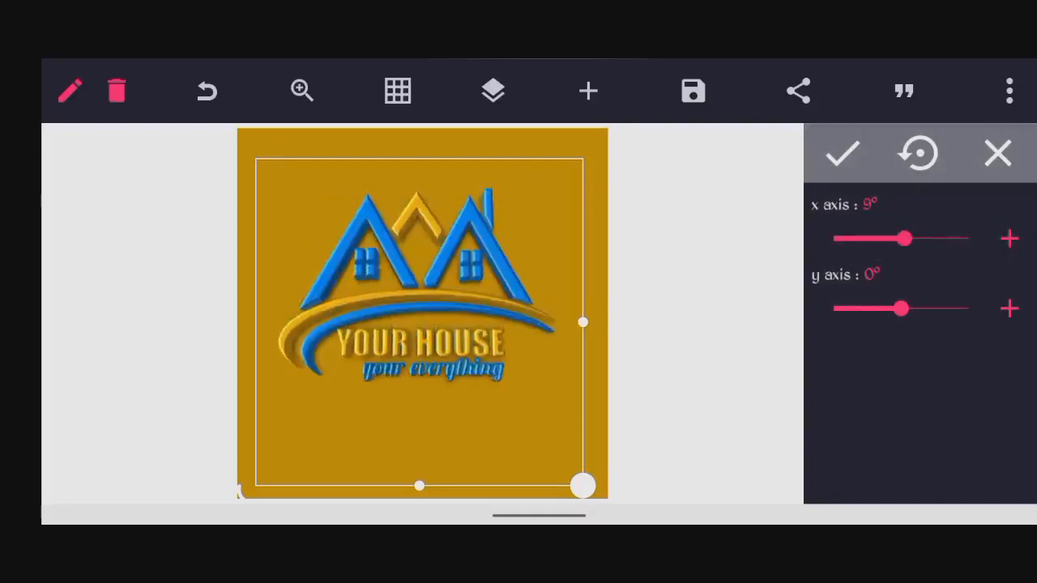
left_click_drag(907, 238, 904, 238)
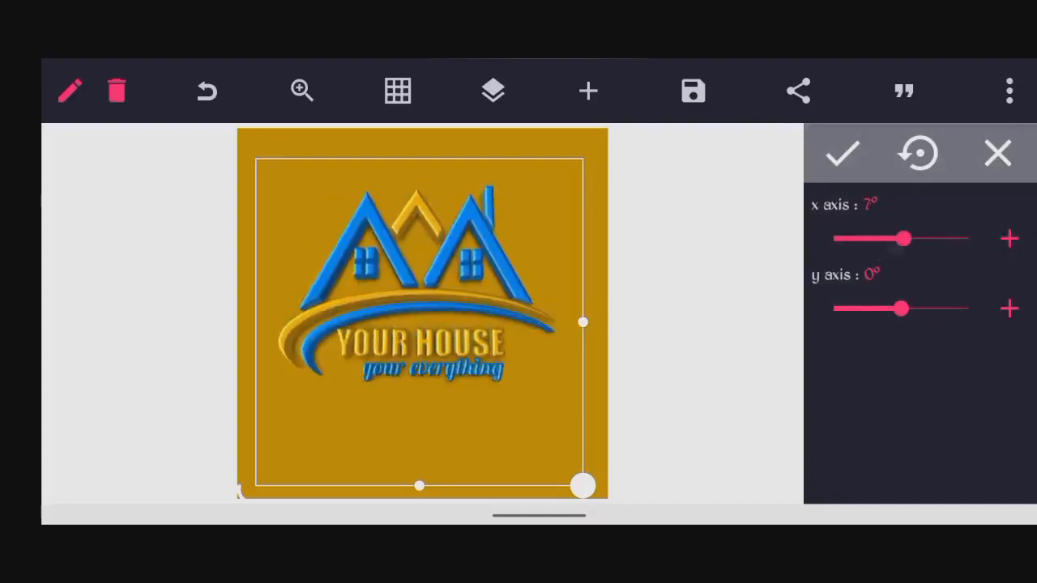
left_click_drag(906, 239, 887, 238)
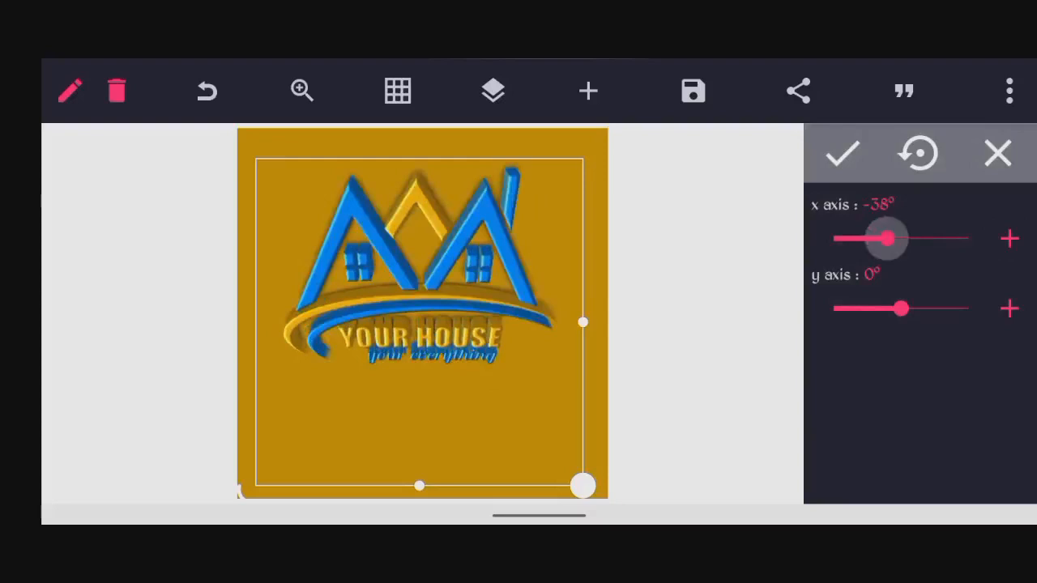
left_click_drag(887, 238, 915, 239)
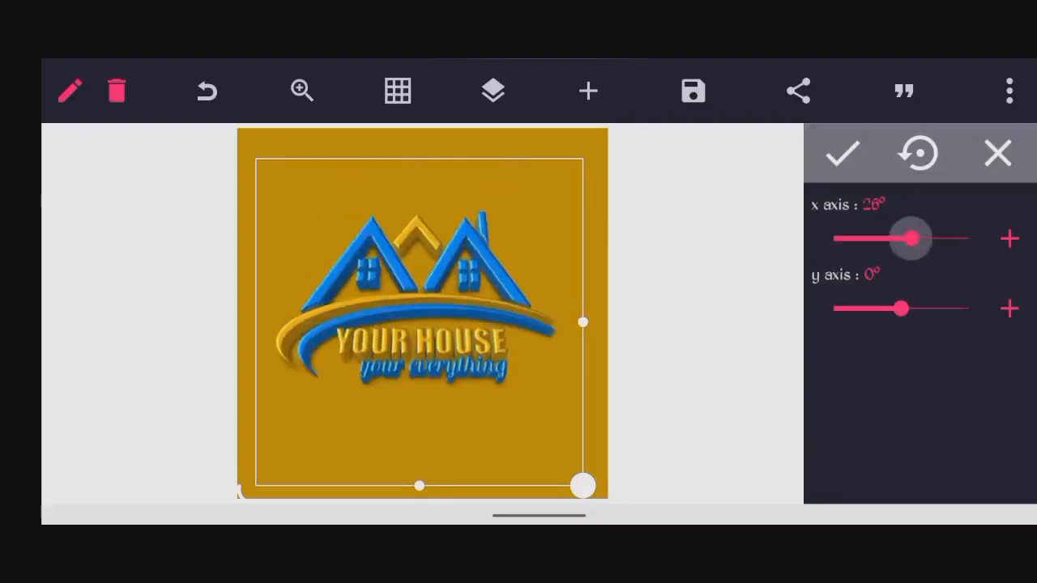
left_click_drag(914, 239, 906, 238)
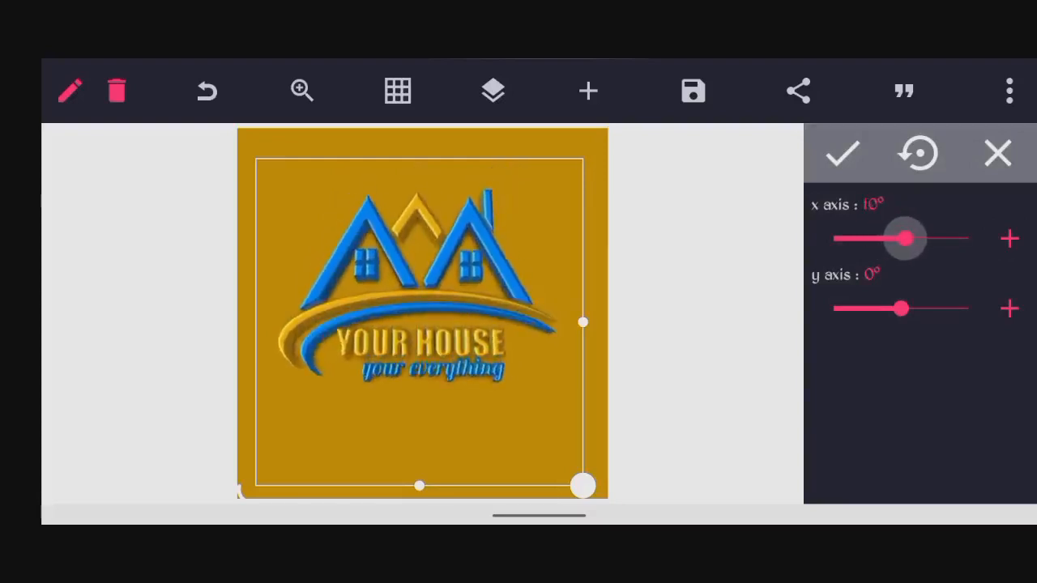
left_click_drag(906, 238, 897, 238)
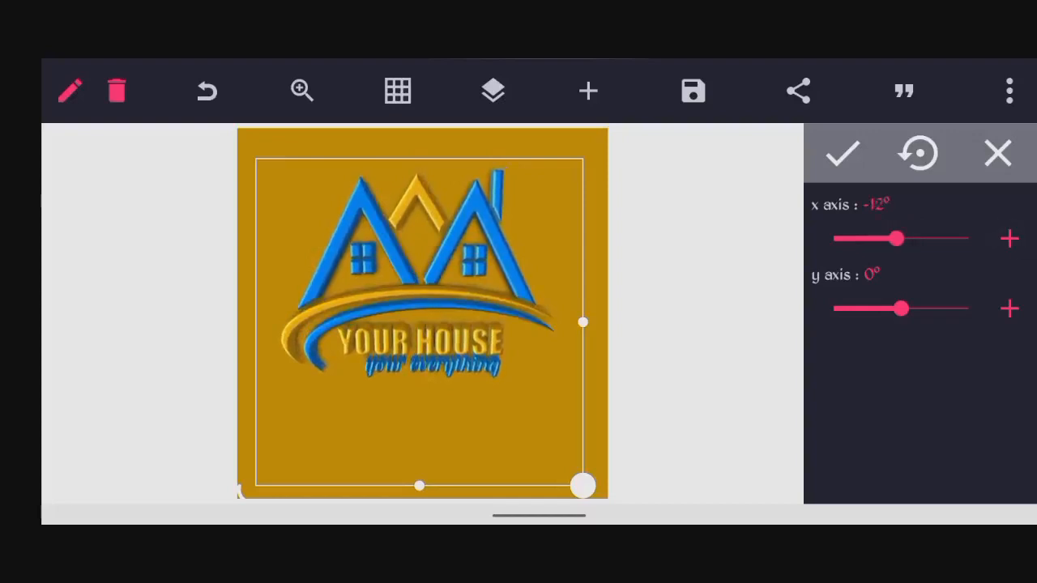
left_click_drag(892, 239, 899, 238)
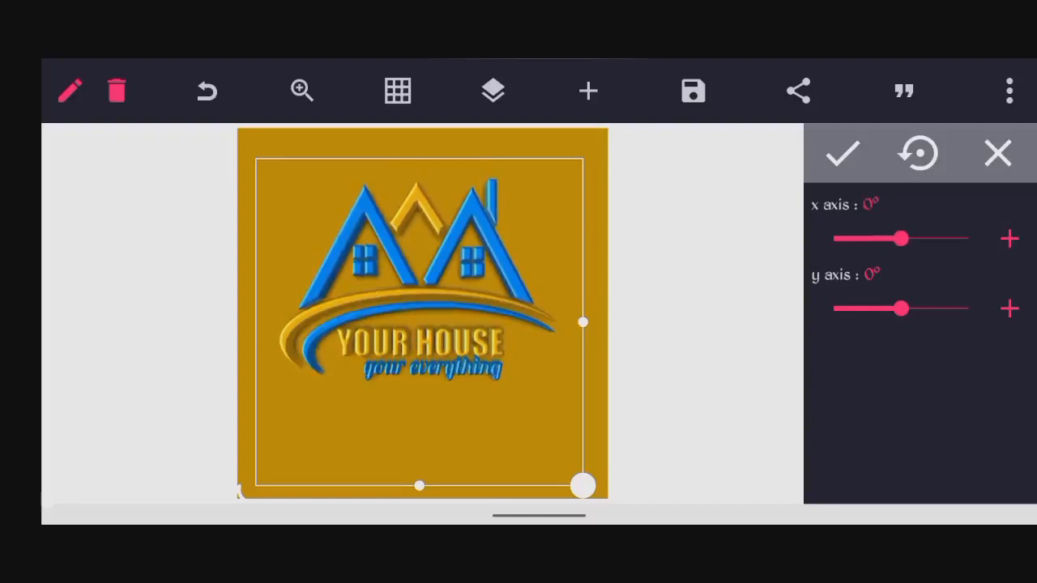
left_click(1010, 308)
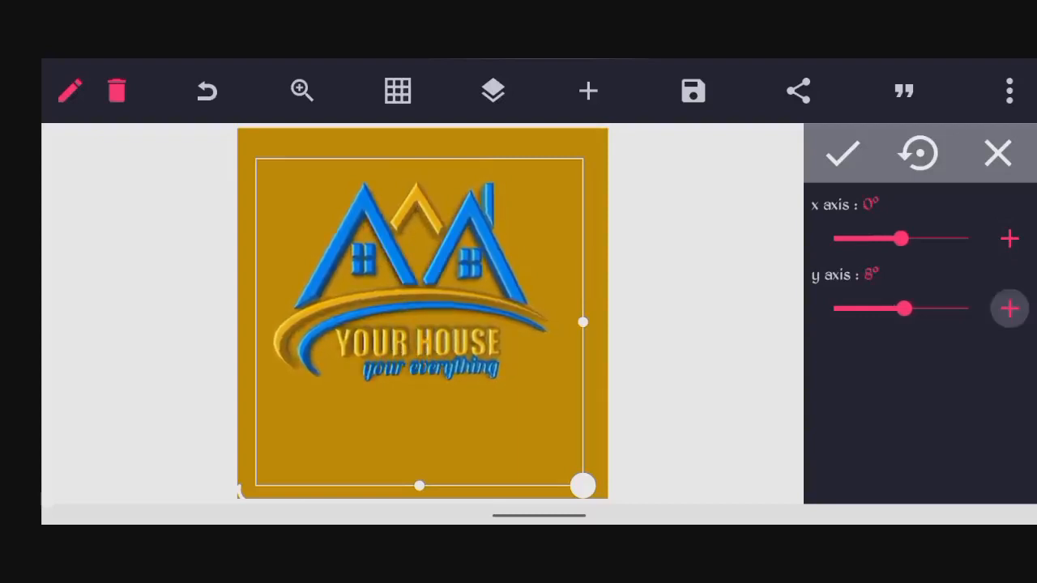
left_click(1009, 308)
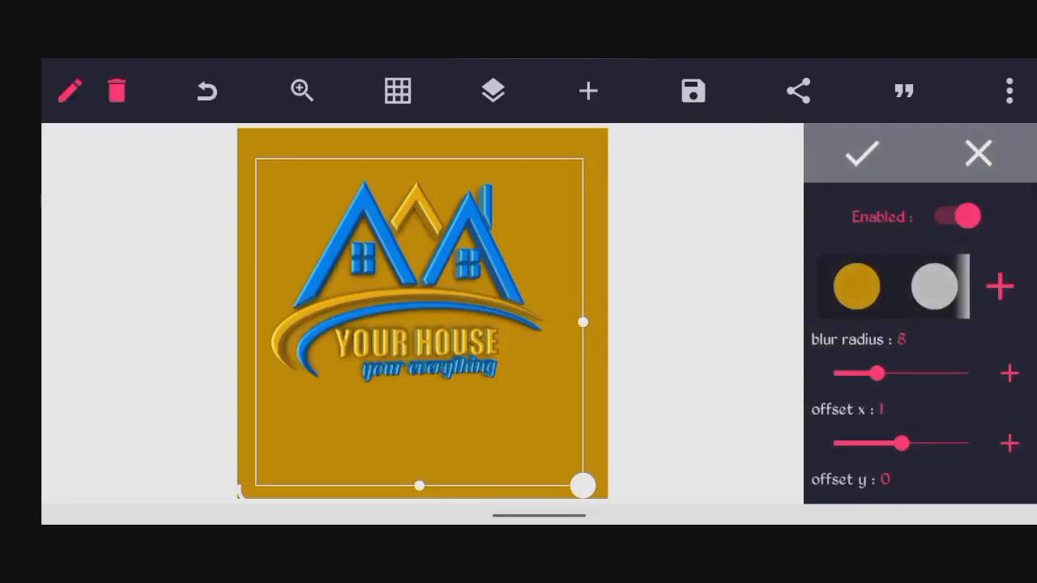
Lower the shadow blur radius to 3 and center its x offset at 0.
left_click_drag(878, 373, 855, 373)
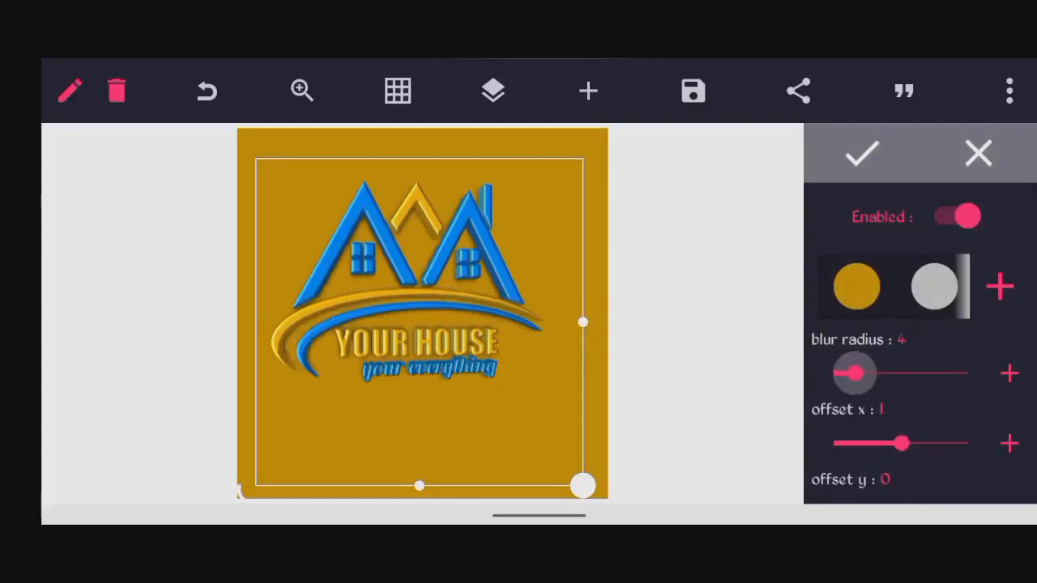
left_click_drag(871, 372, 851, 373)
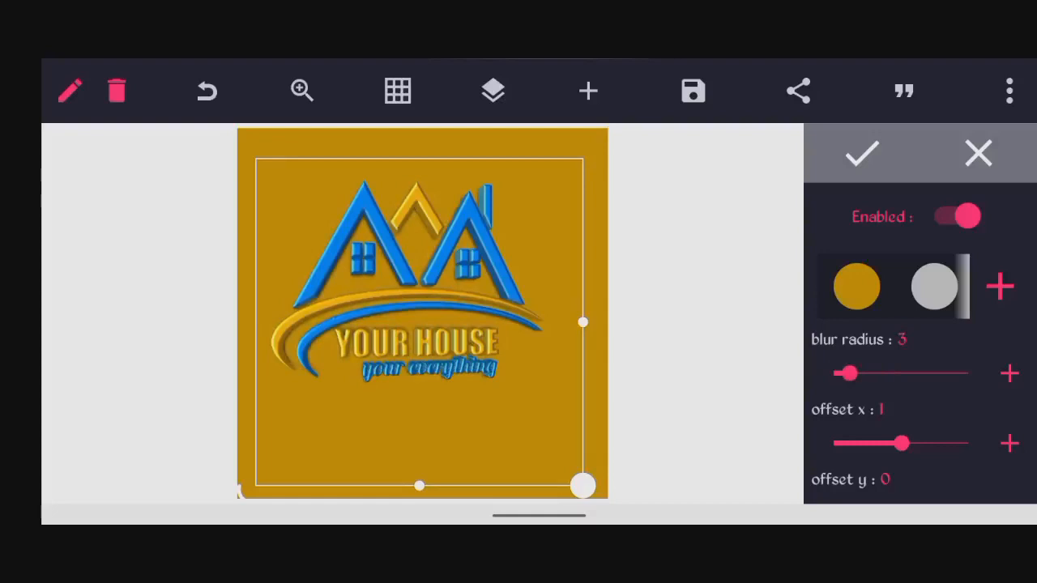
left_click_drag(902, 443, 903, 413)
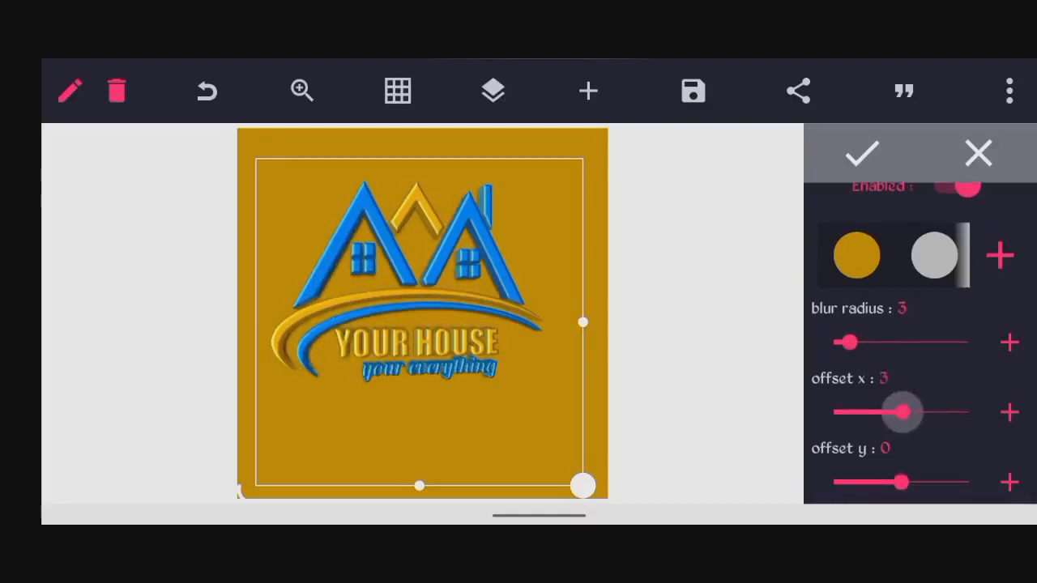
left_click_drag(903, 412, 896, 412)
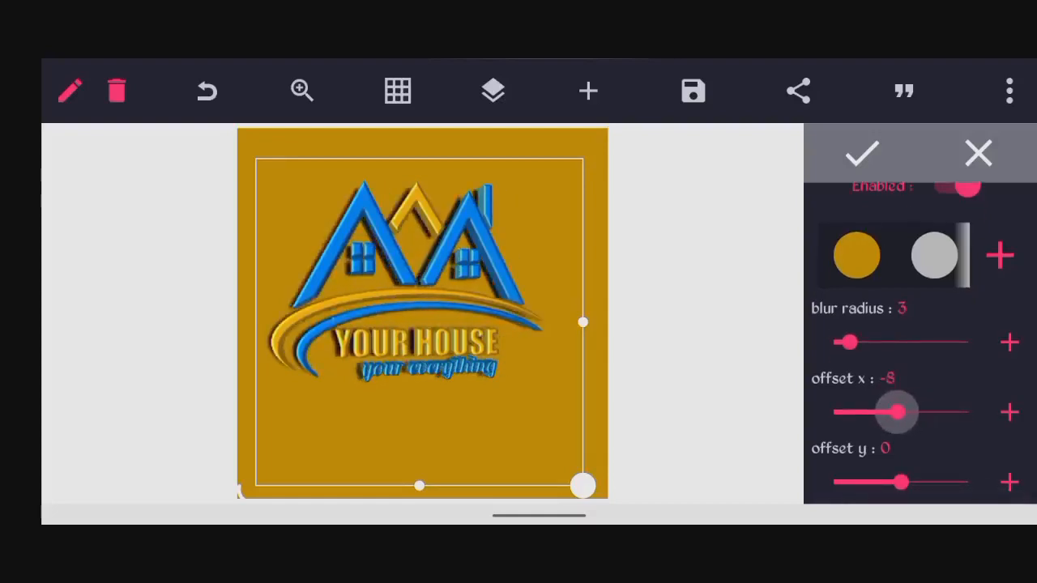
left_click_drag(897, 412, 904, 413)
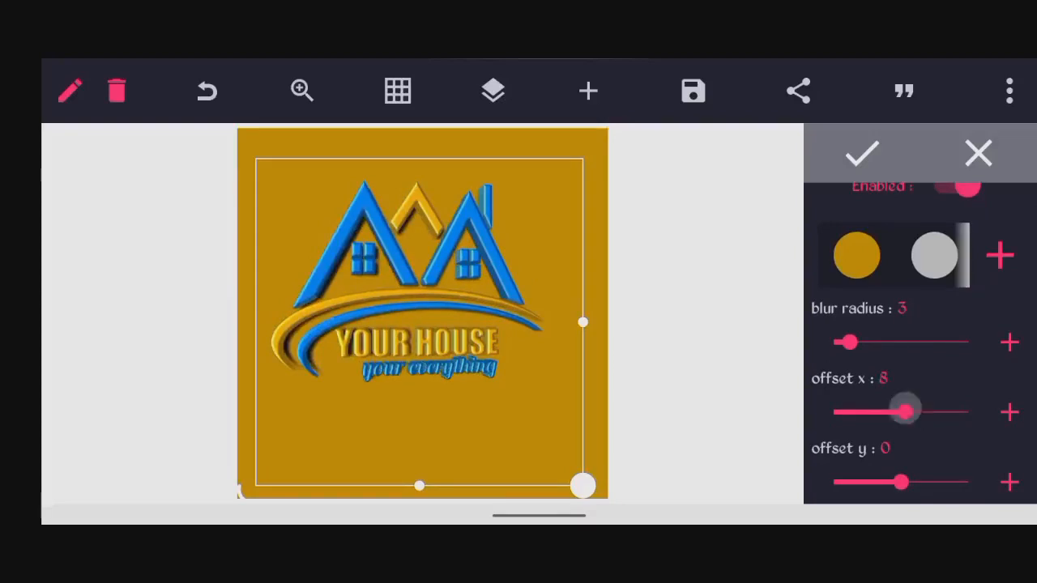
left_click_drag(906, 413, 894, 412)
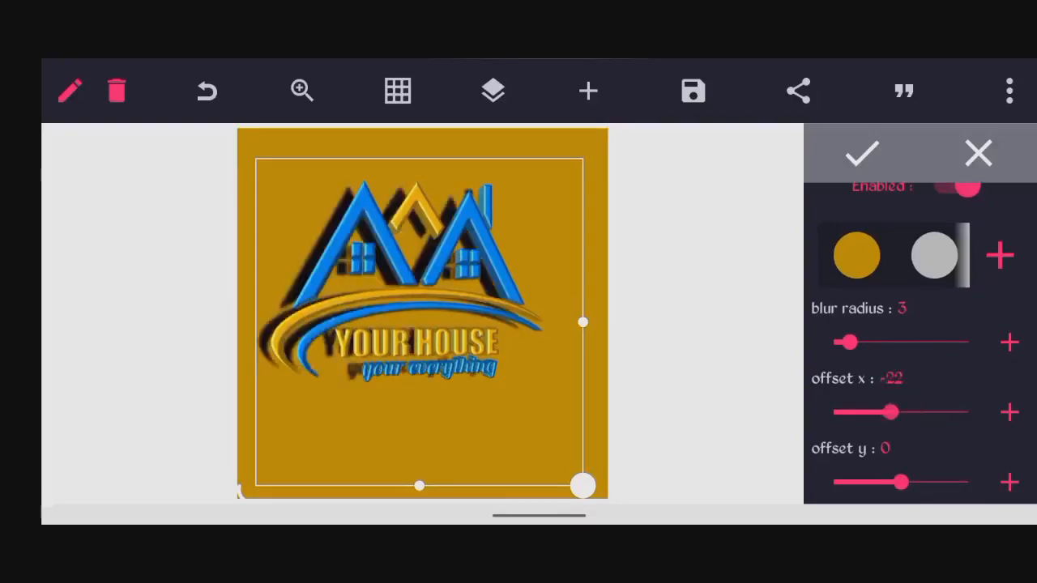
left_click_drag(891, 413, 906, 412)
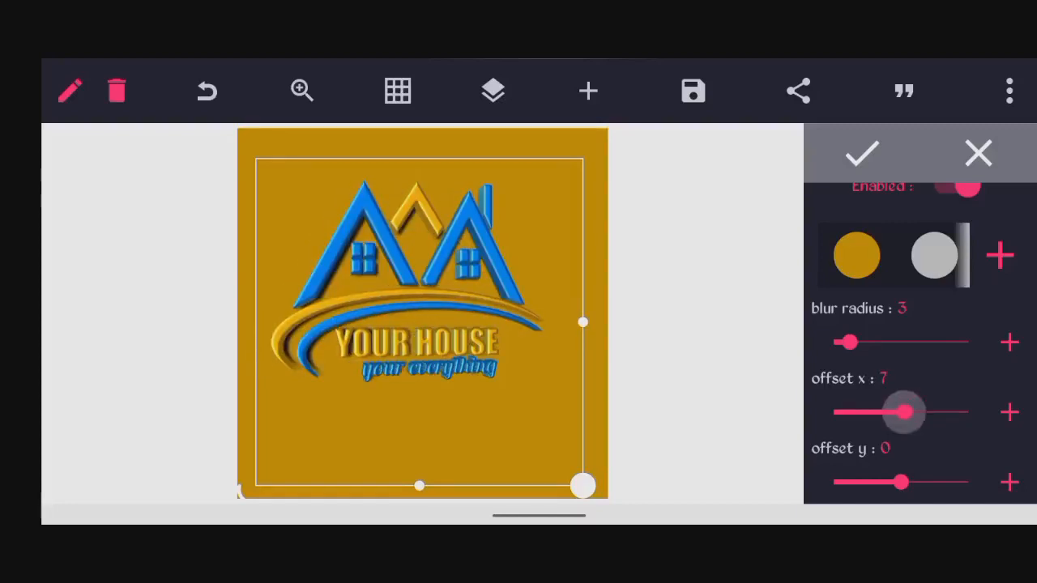
left_click_drag(906, 413, 875, 413)
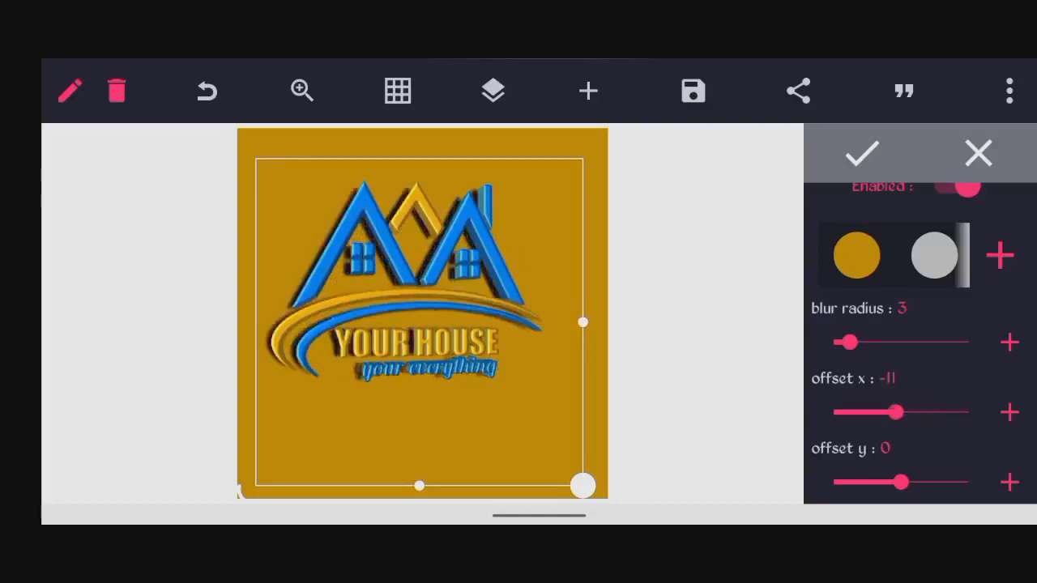
left_click(1009, 412)
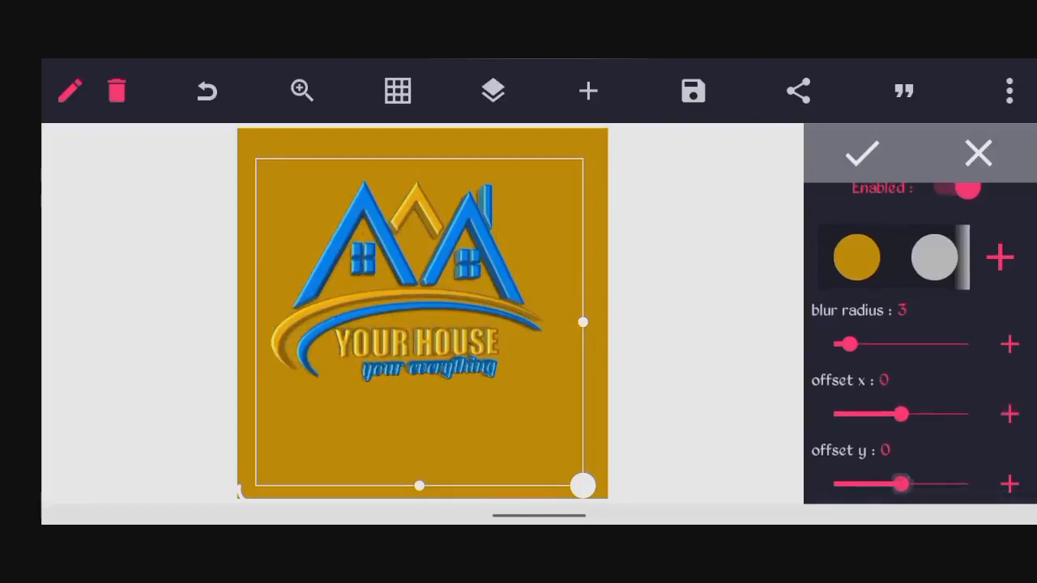
Set the shadow's vertical offset to -4.
left_click_drag(907, 484, 892, 483)
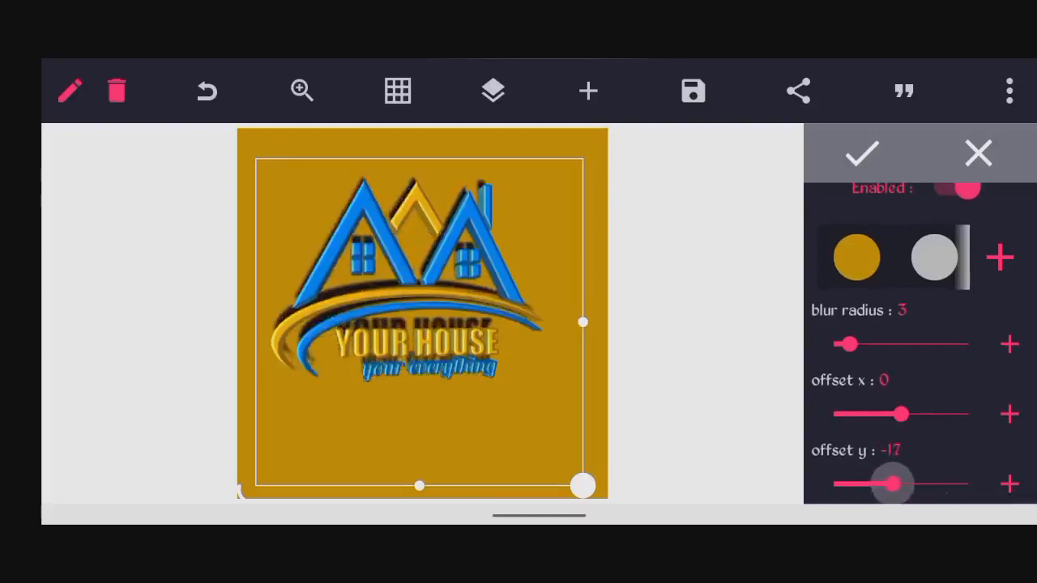
left_click_drag(891, 484, 899, 483)
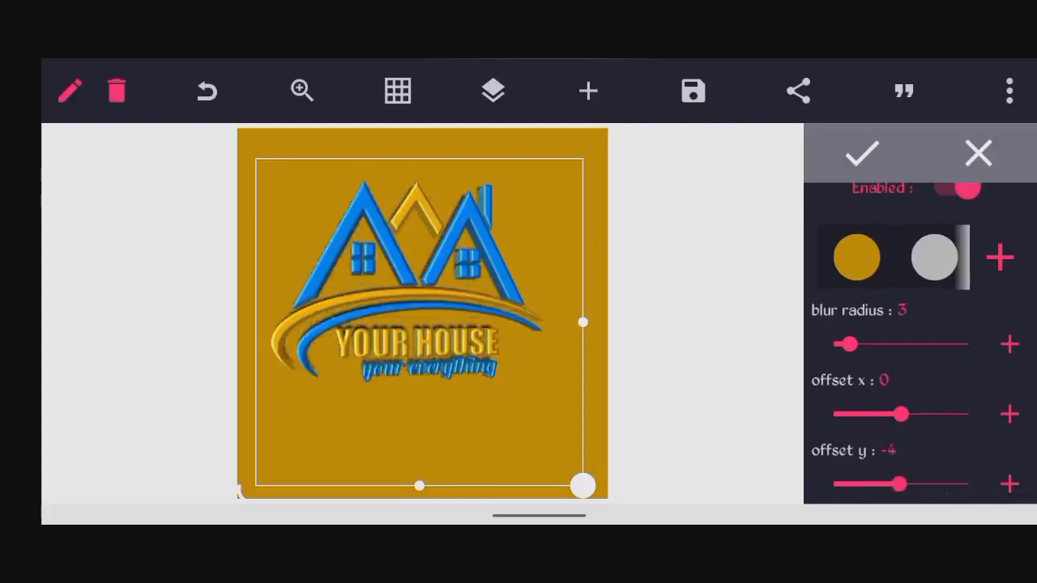
left_click_drag(895, 484, 907, 484)
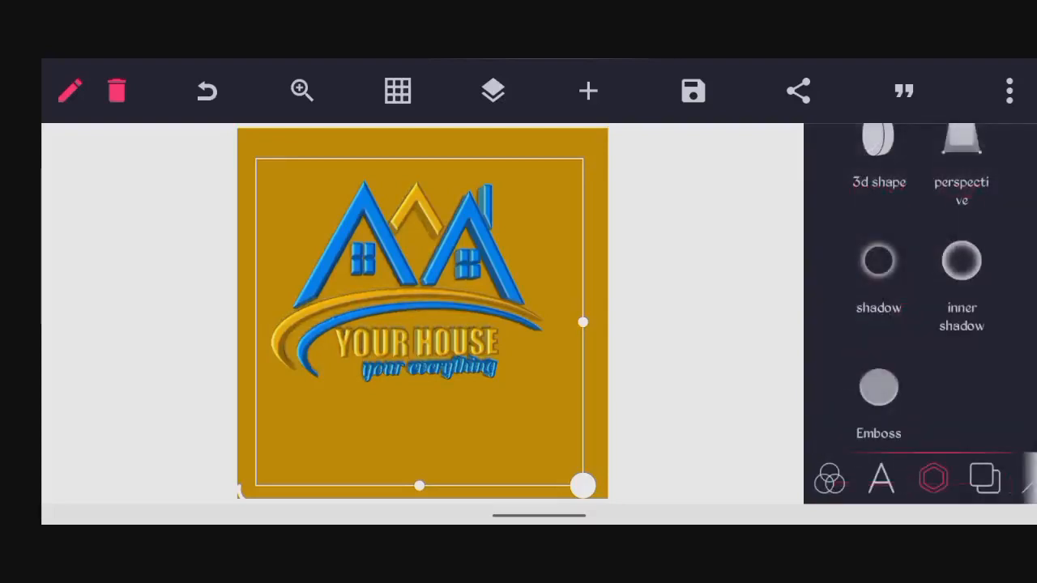
Apply the shadow and scroll through the effects list to another effect's settings.
scroll("down", 3)
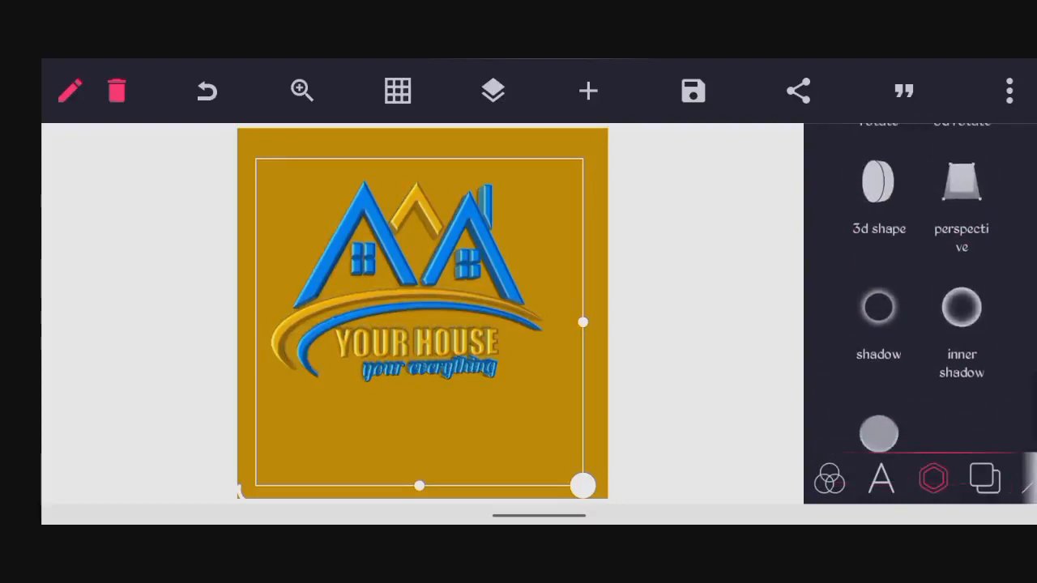
scroll("down", 3)
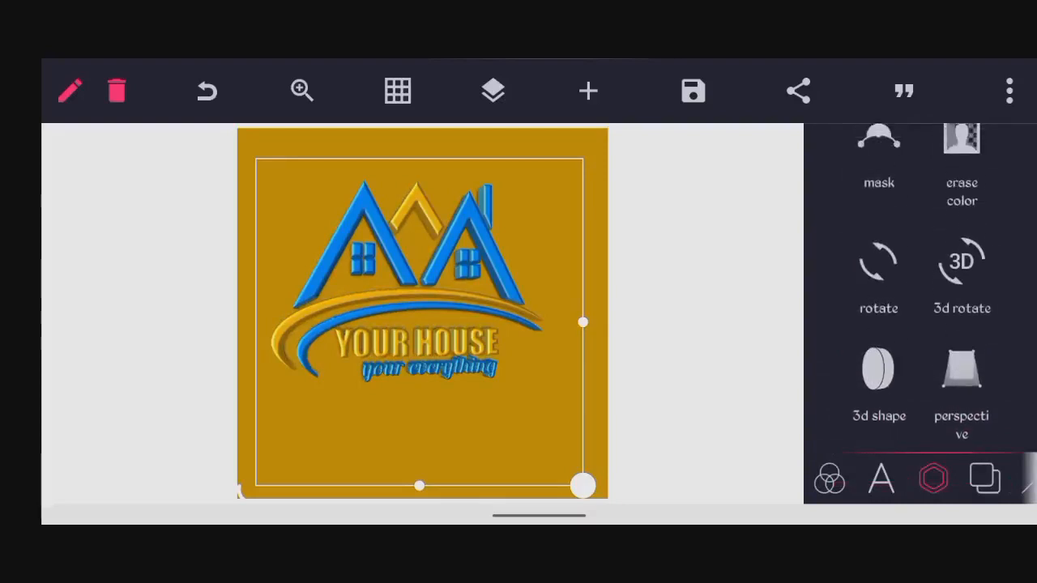
left_click(961, 260)
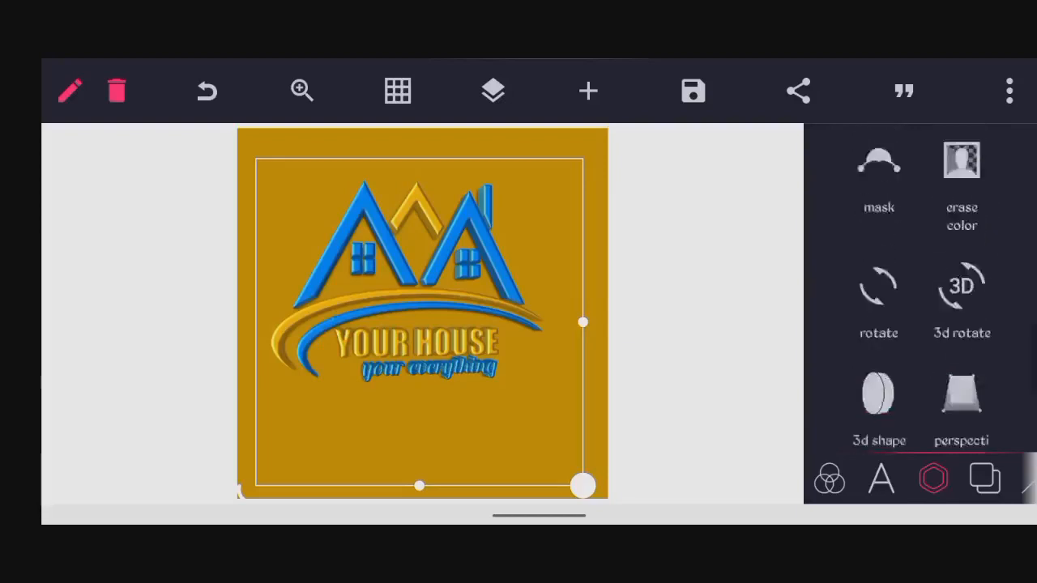
scroll("down", 3)
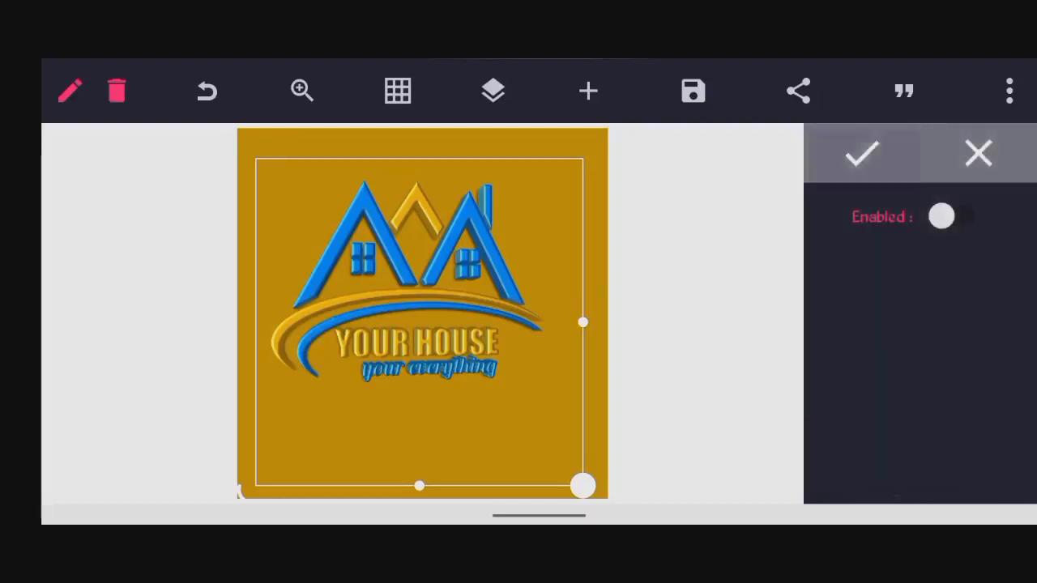
Enable the inner shadow and set its blur radius to about 9 with zero offsets.
left_click(942, 216)
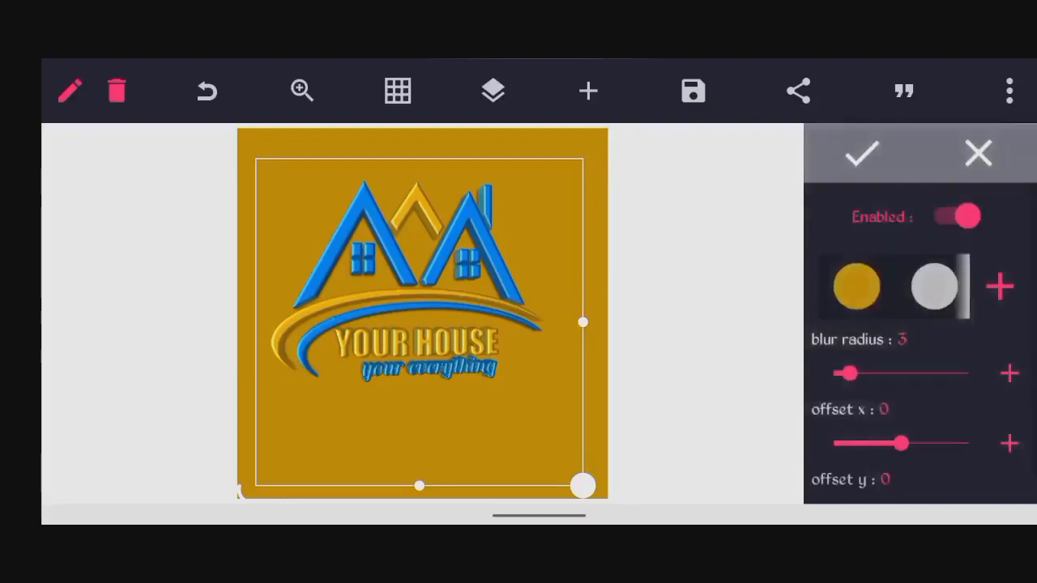
scroll("down", 3)
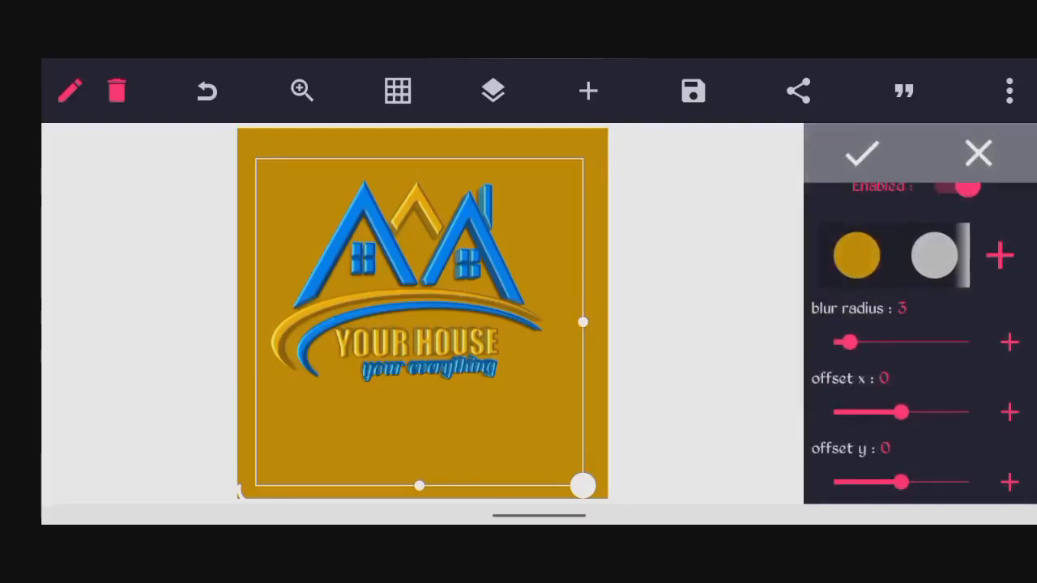
left_click_drag(850, 341, 874, 341)
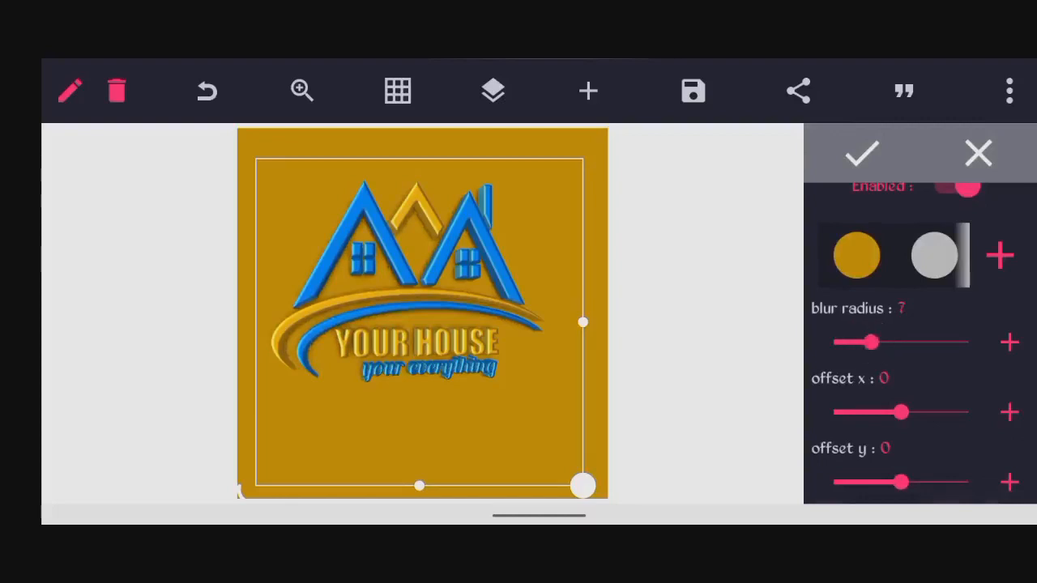
left_click_drag(871, 342, 891, 342)
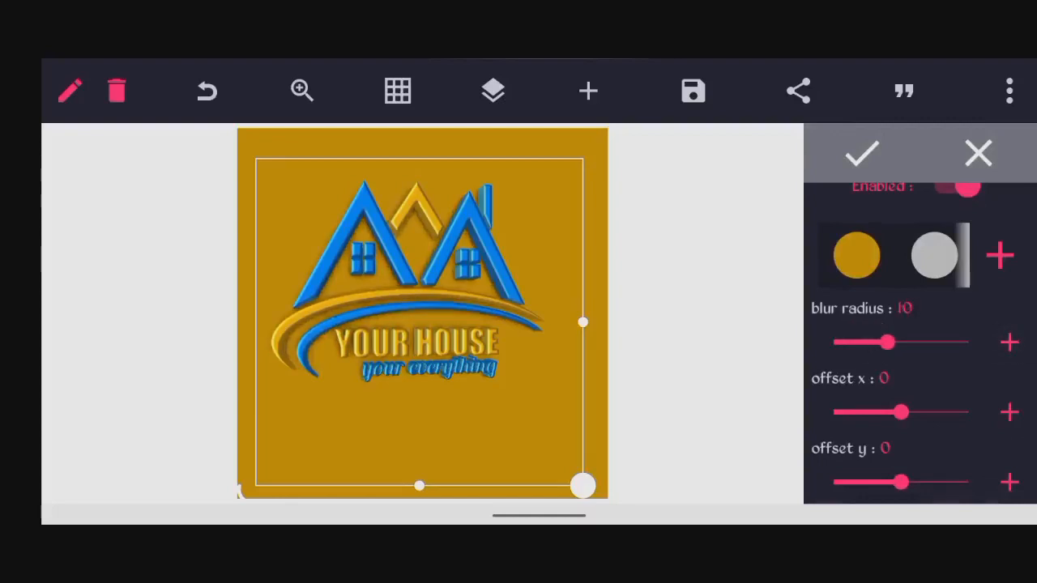
left_click(892, 342)
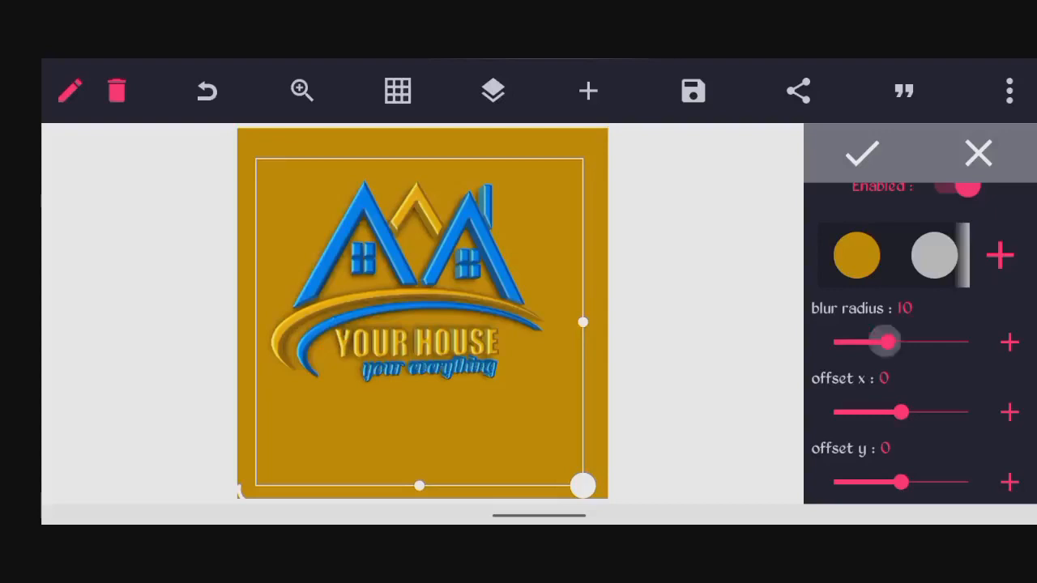
left_click_drag(885, 341, 863, 341)
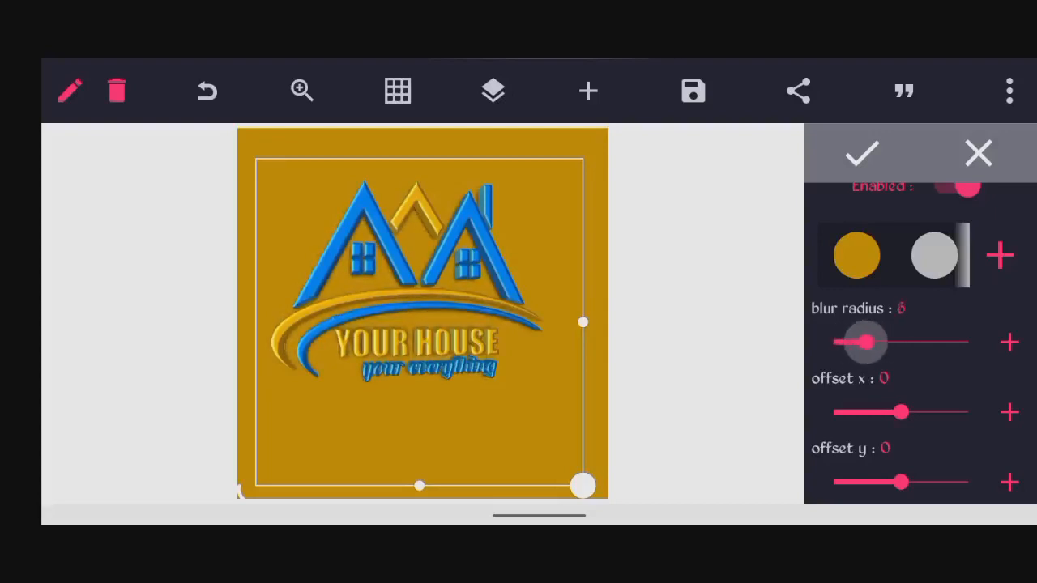
left_click(1009, 342)
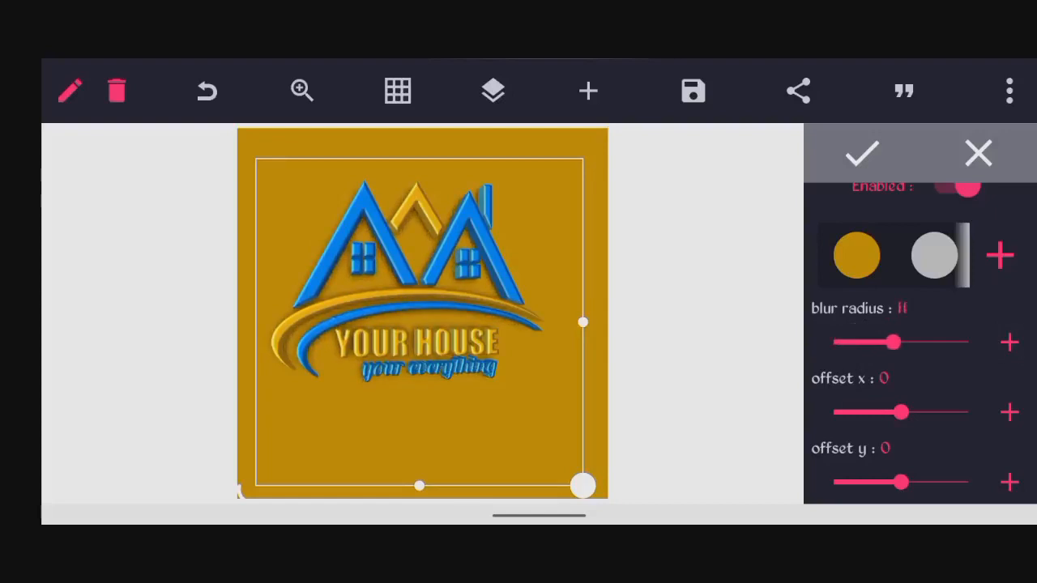
left_click_drag(895, 342, 883, 342)
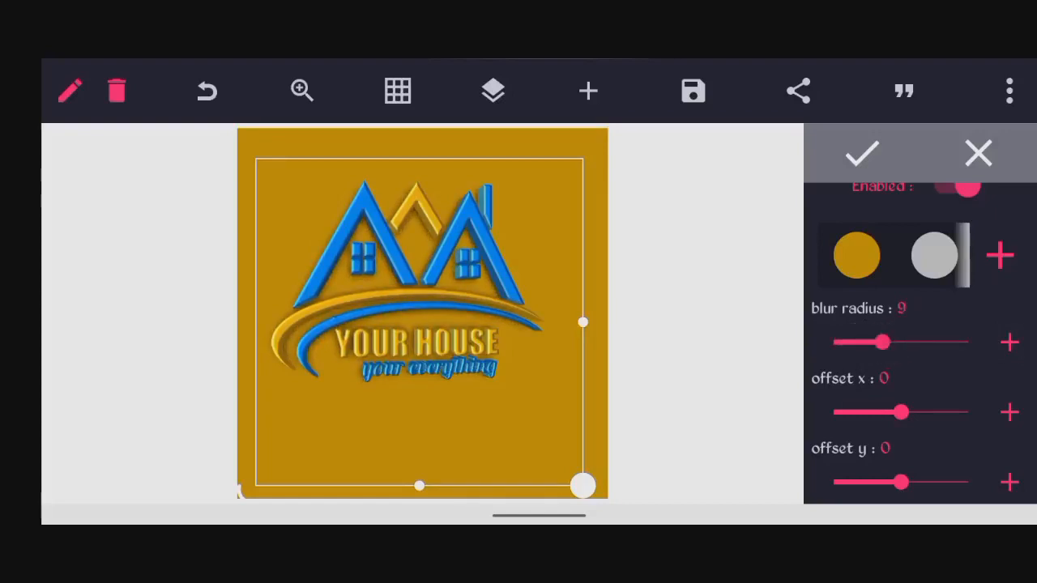
left_click_drag(883, 342, 890, 342)
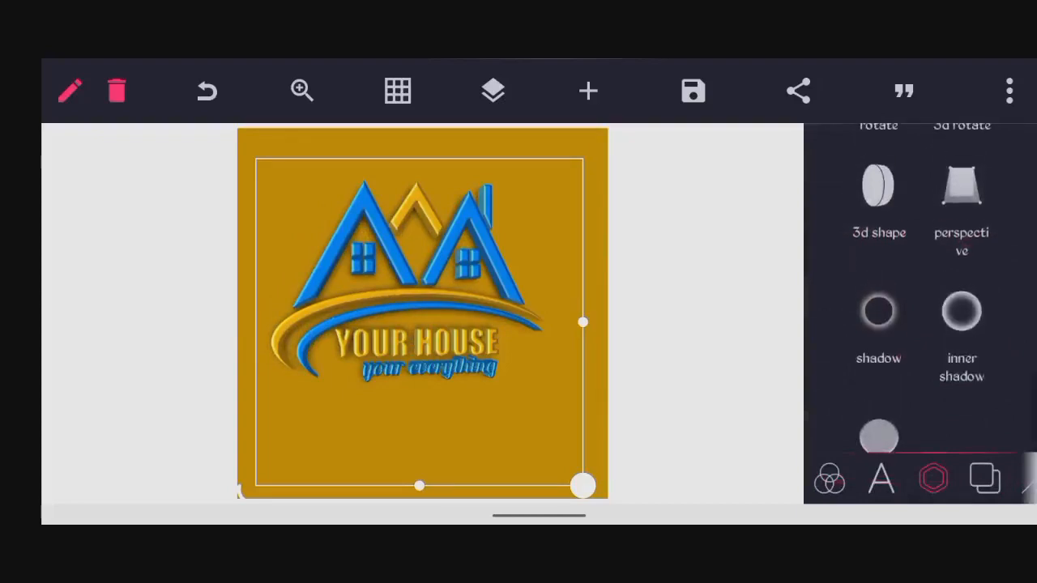
Apply the inner shadow and choose 'save as image' from the save menu.
scroll("down", 3)
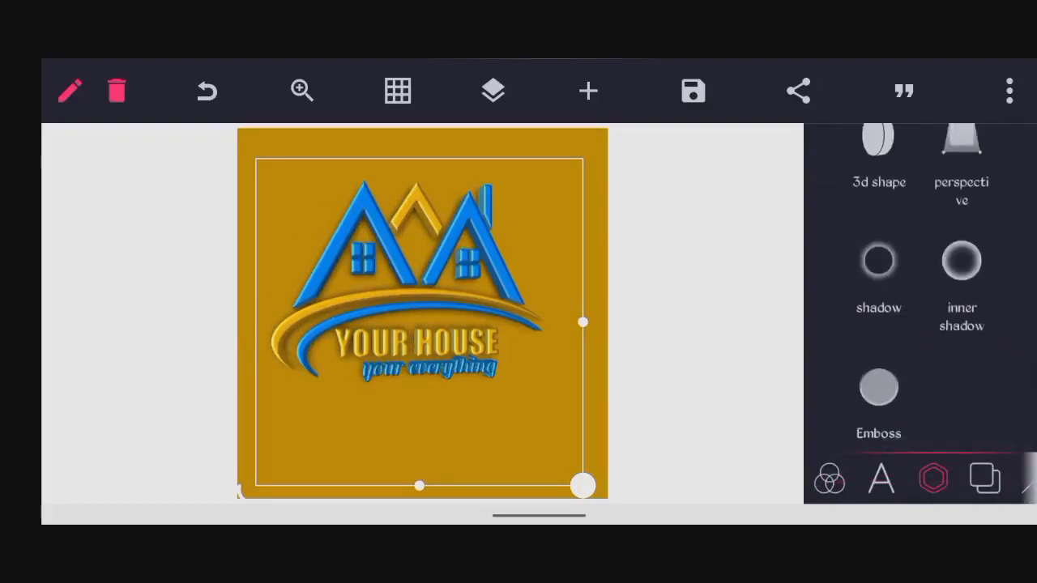
left_click(692, 91)
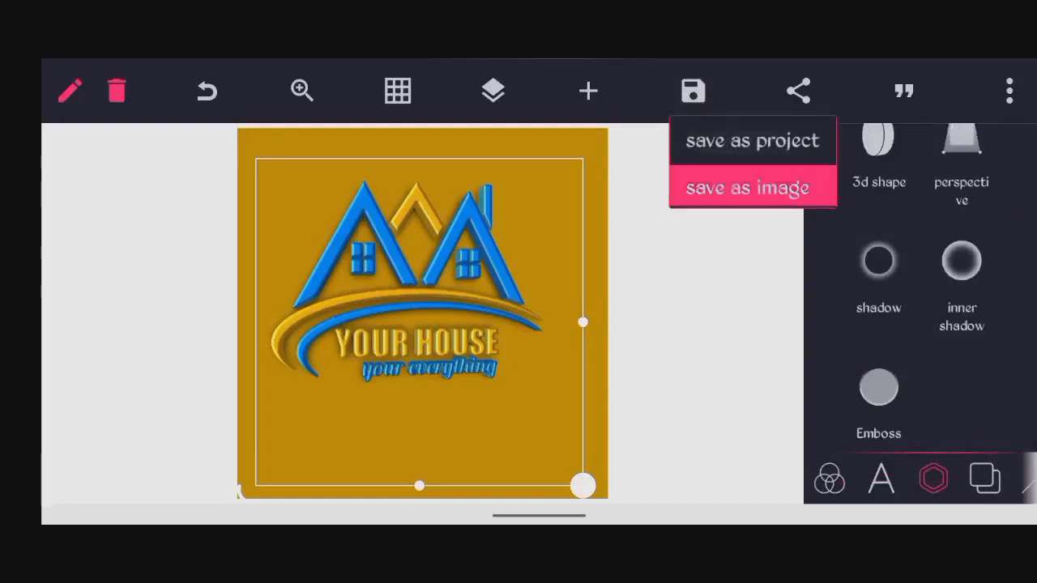
left_click(746, 187)
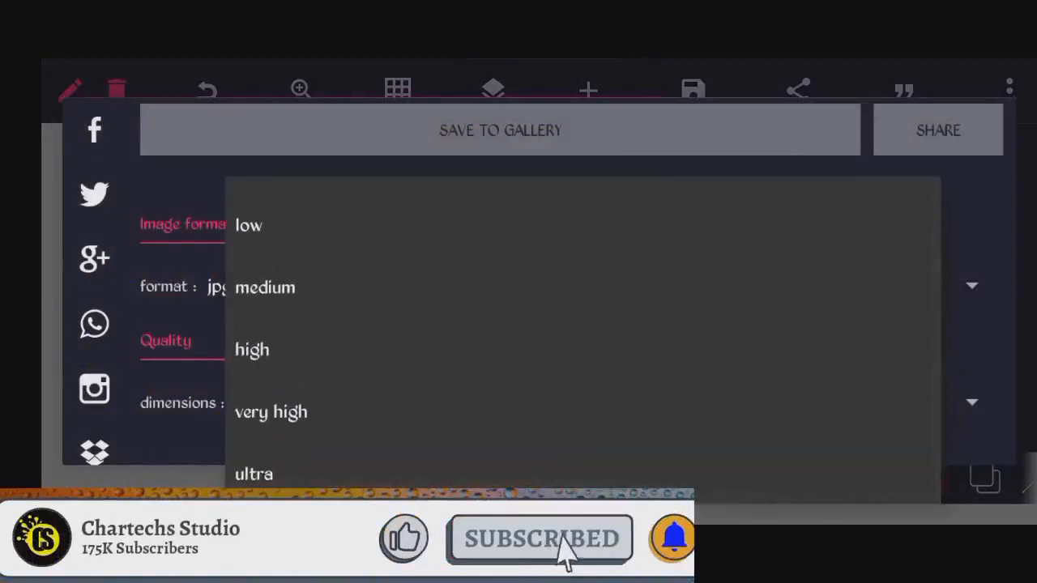
Export the logo as a high-dimension JPG and save it to the gallery.
left_click(252, 349)
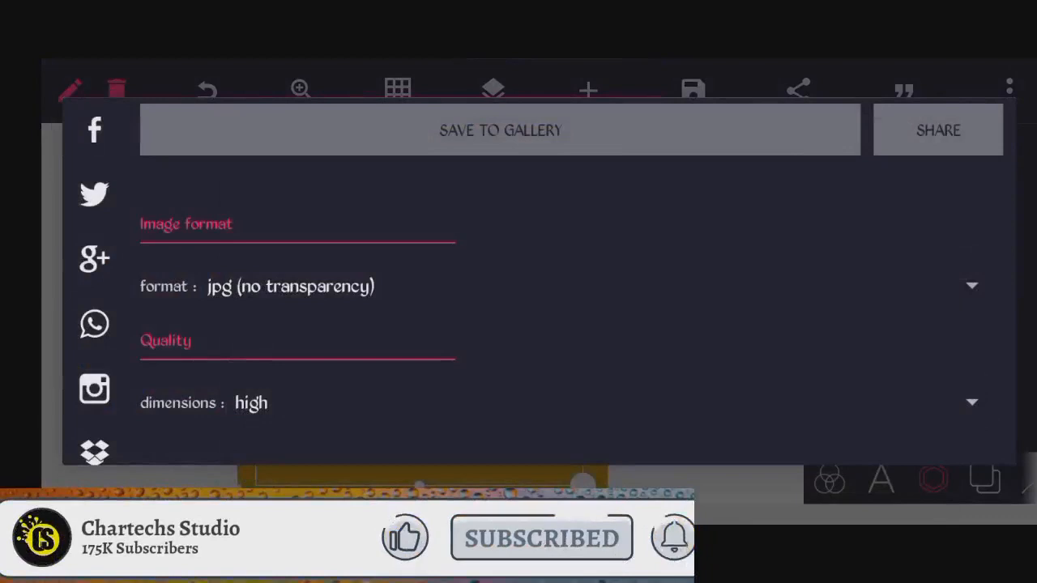
left_click(500, 130)
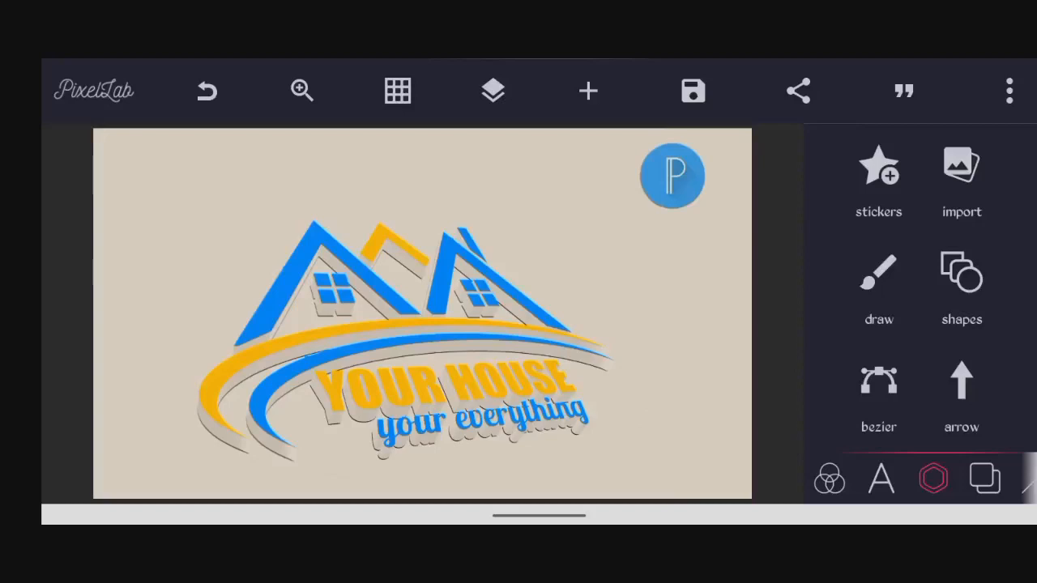
Edit the heading text to '17 OF SEPTEMBER' and 'IS MY BIRTHDAY'.
type("17 OF SEPTEMBER")
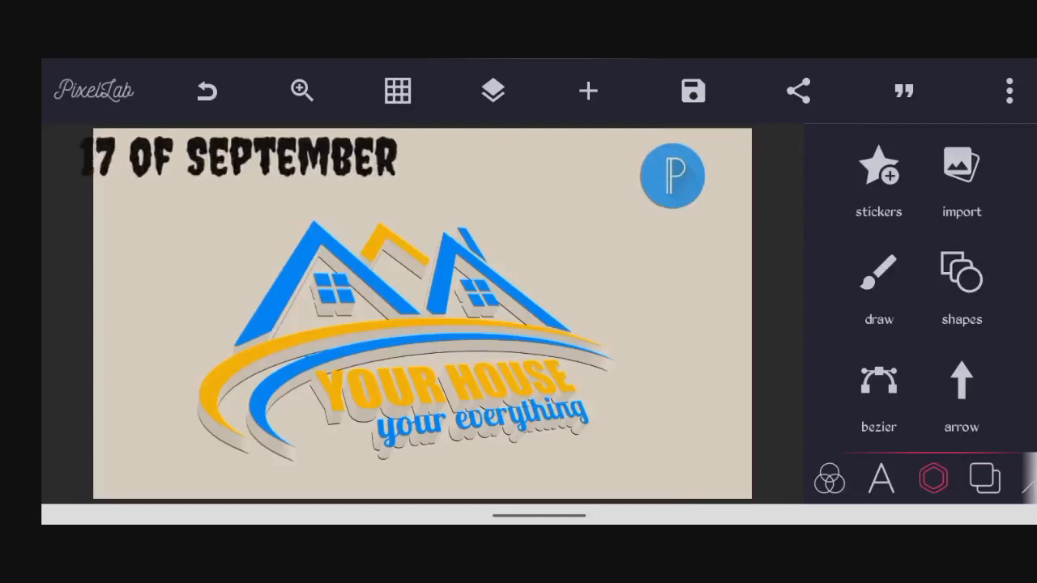
type("IS MY BIRTHDAY")
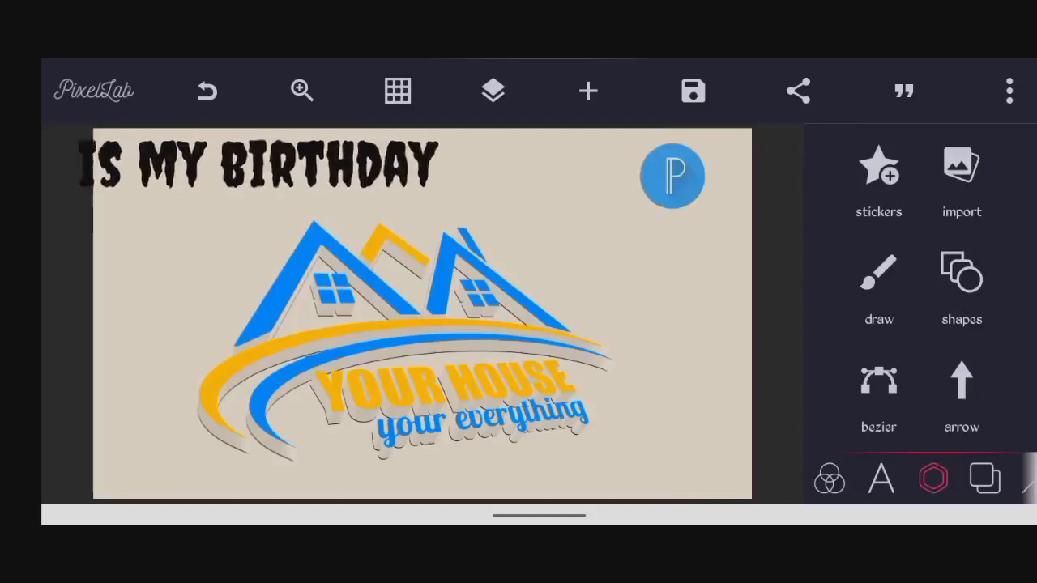